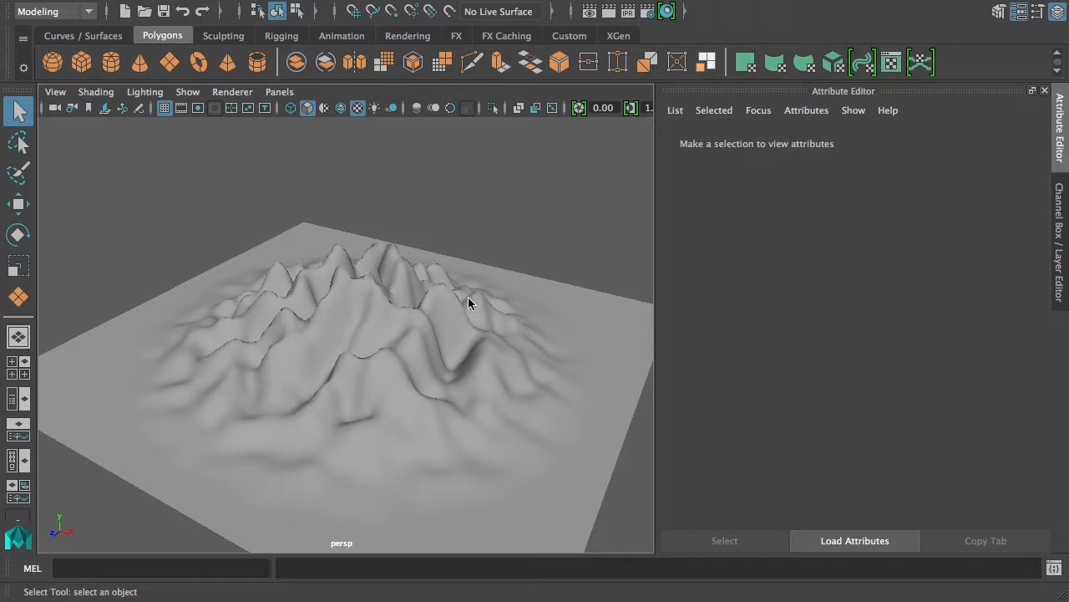
# Step: Select the terrain and assign it a favorite material from the right-click menu
pyautogui.moveTo(468, 304); pyautogui.dragTo(481, 377)
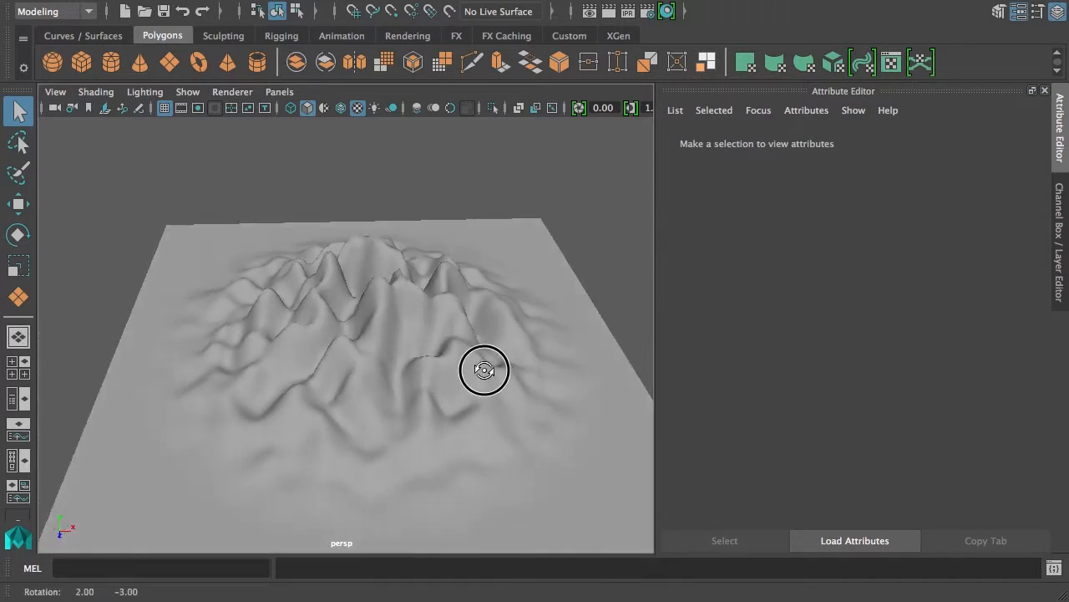
pyautogui.click(484, 371)
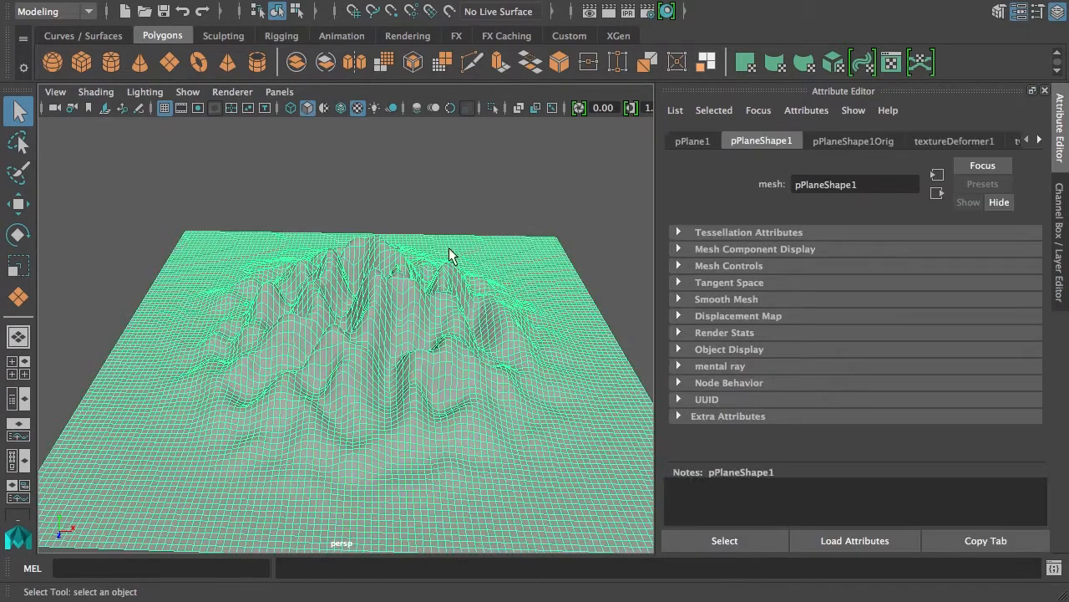
pyautogui.moveTo(452, 255); pyautogui.dragTo(460, 370)
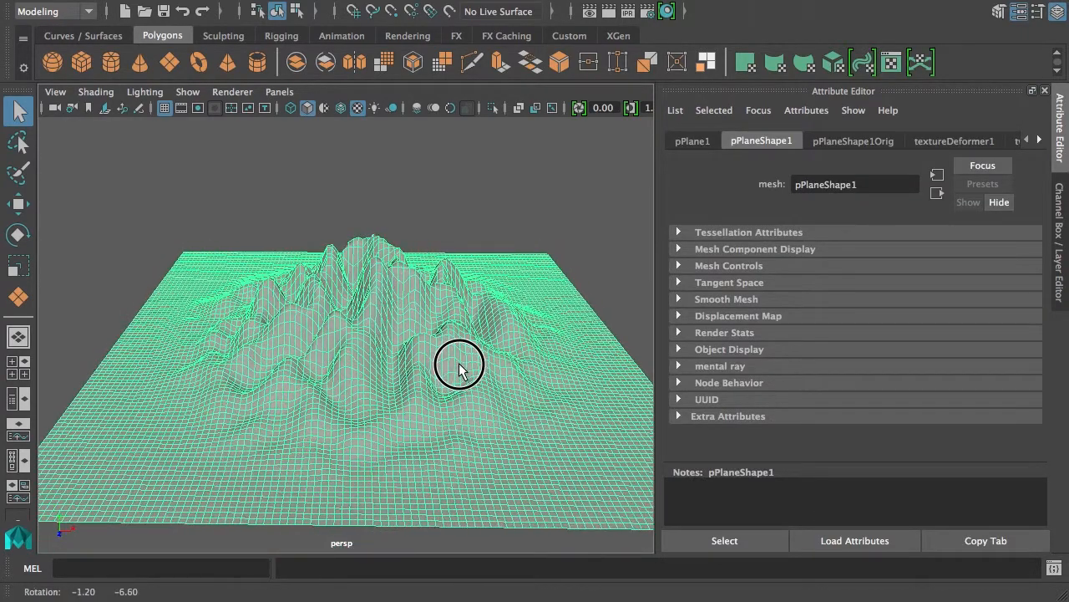
pyautogui.moveTo(457, 368); pyautogui.dragTo(518, 305)
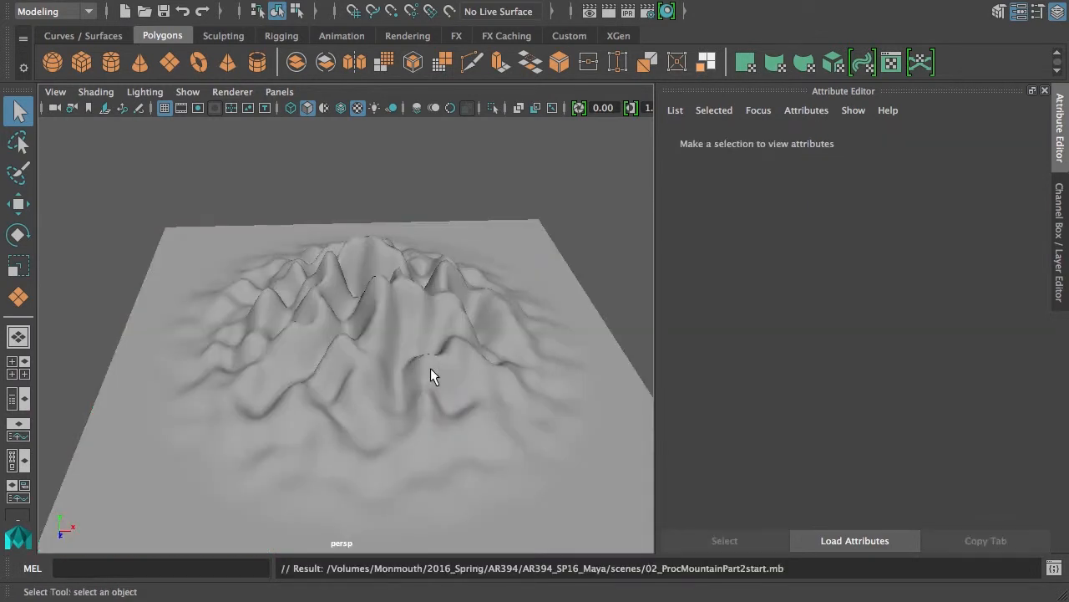
pyautogui.moveTo(457, 370)
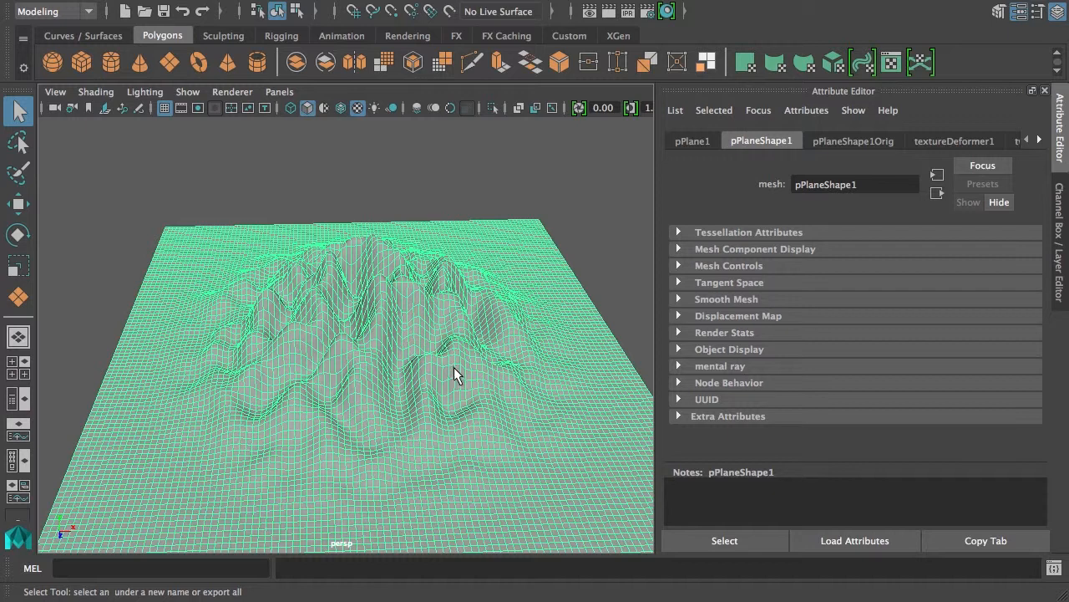
pyautogui.rightClick(455, 376)
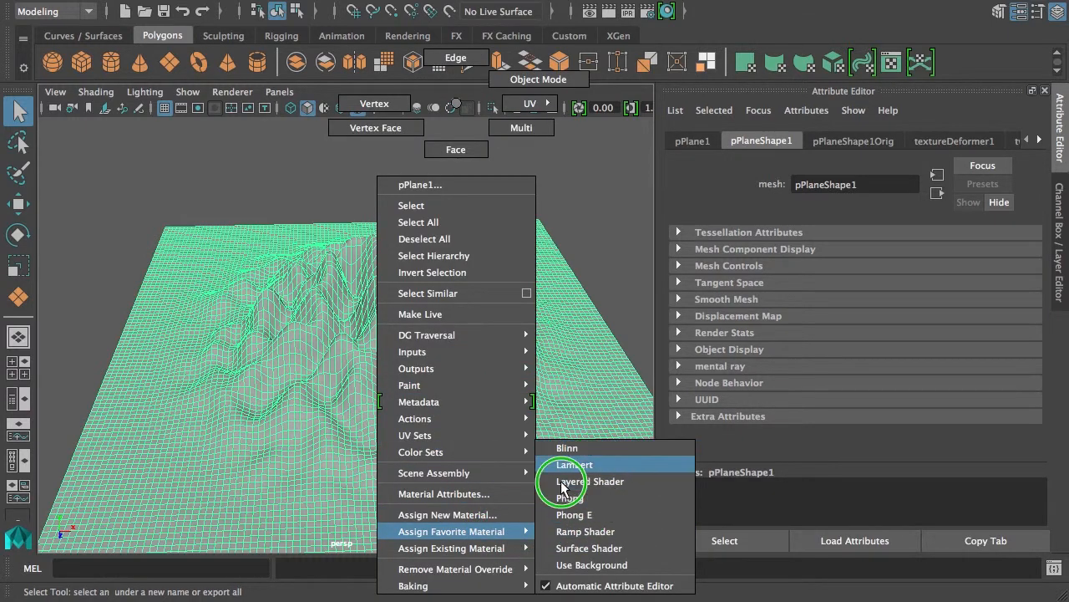
pyautogui.click(566, 447)
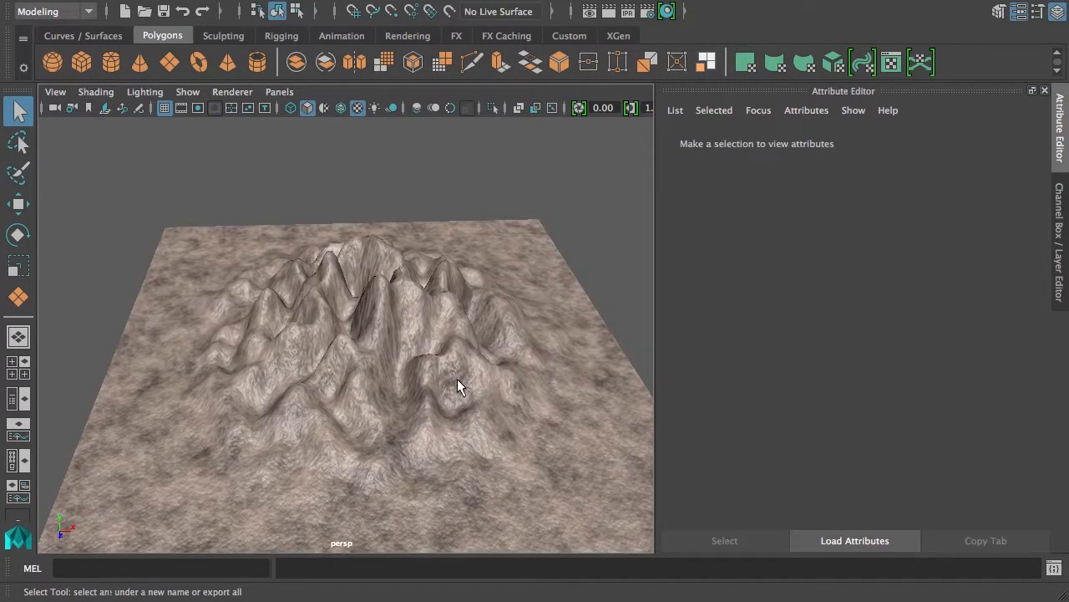
pyautogui.moveTo(457, 386); pyautogui.dragTo(363, 466)
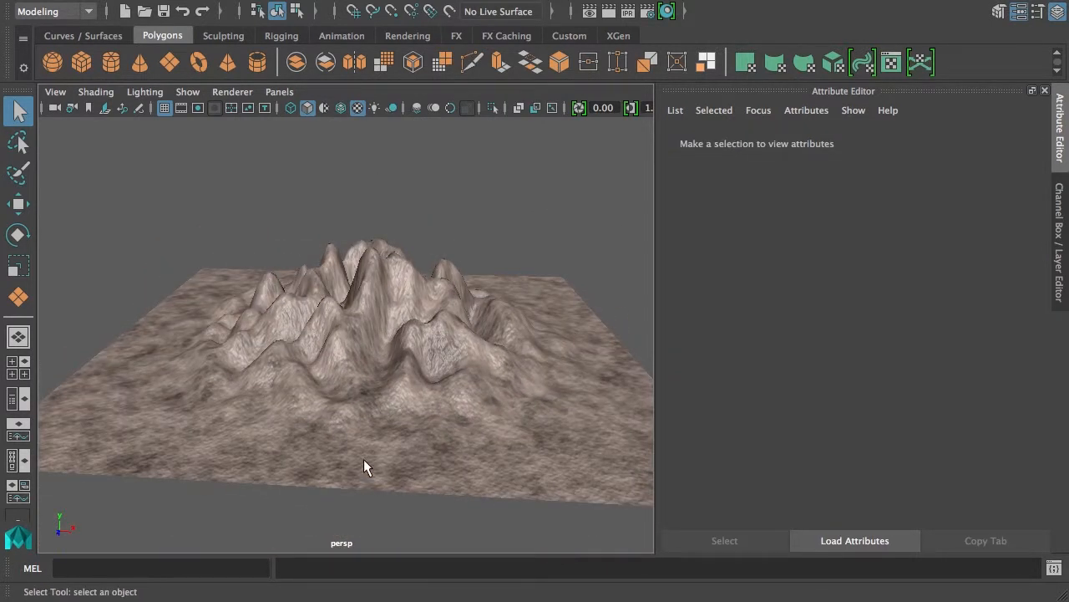
# Step: Assign the existing green grass Lambert material to the terrain
pyautogui.click(464, 401)
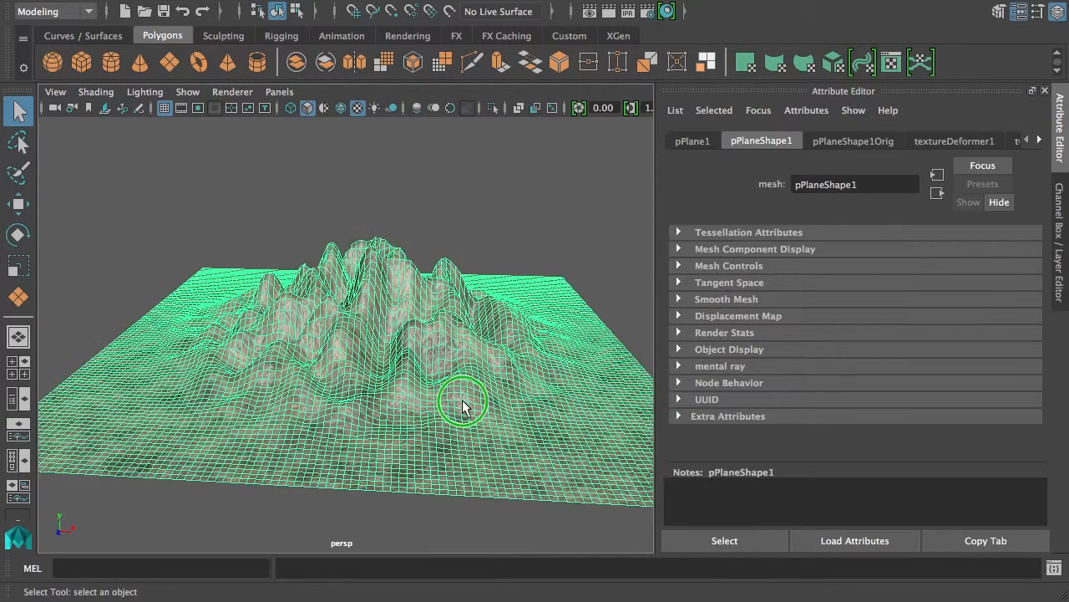
pyautogui.rightClick(464, 405)
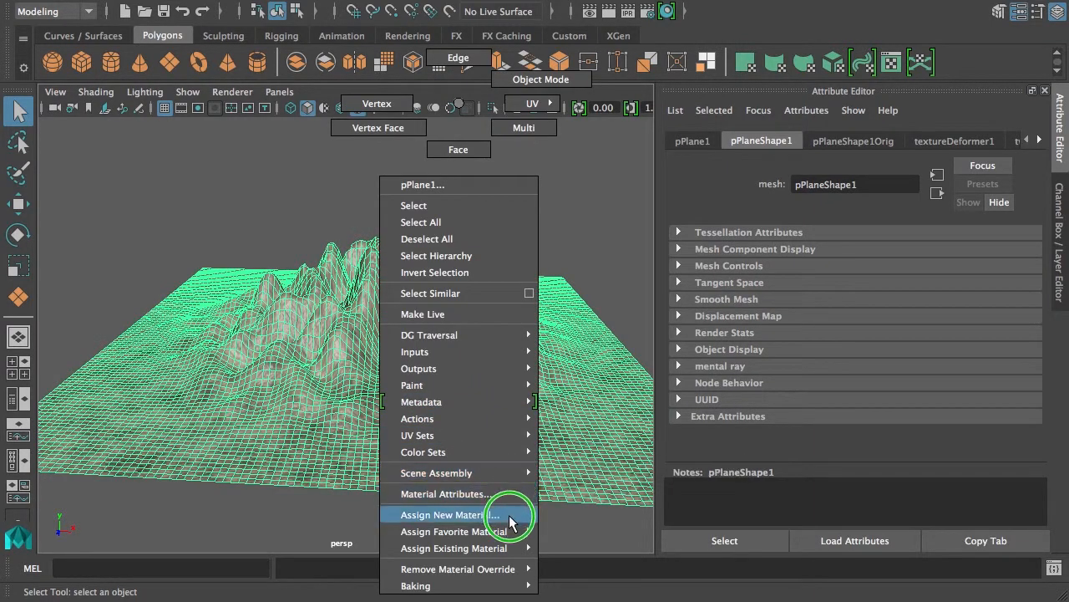
pyautogui.click(453, 547)
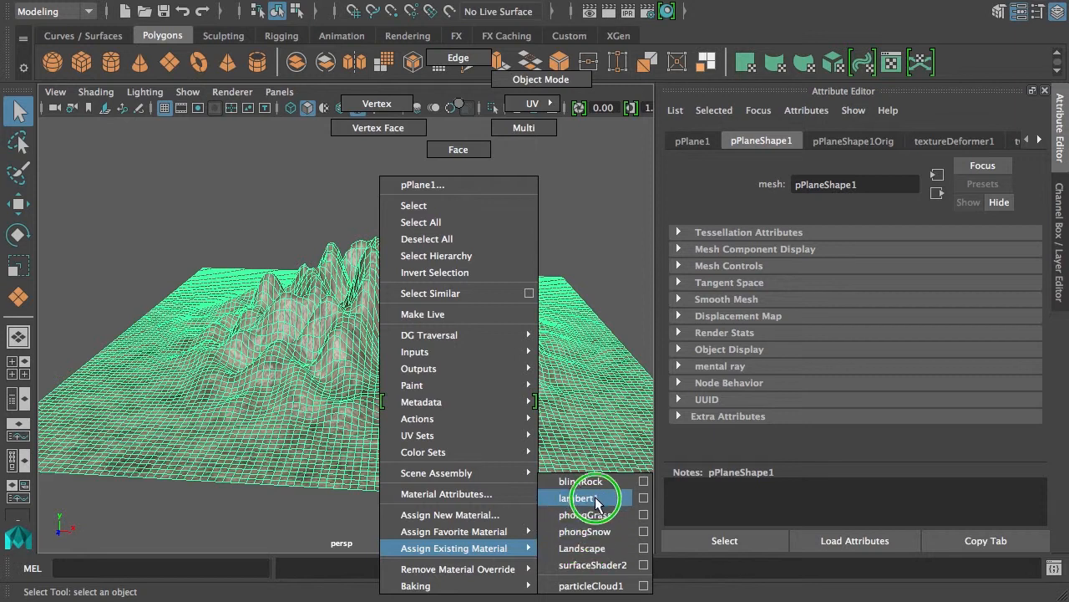
pyautogui.click(580, 497)
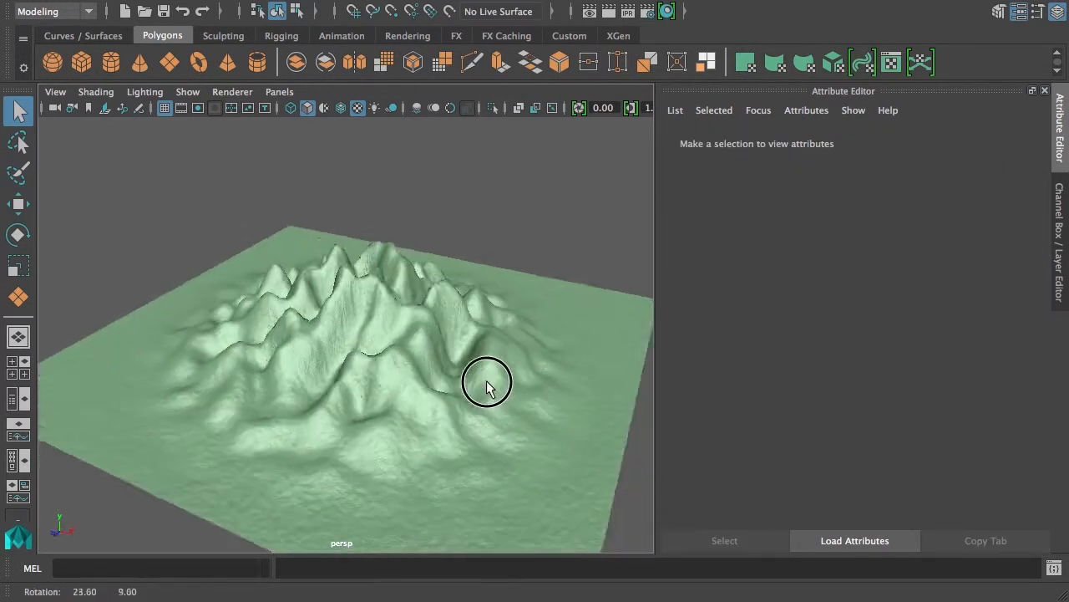
pyautogui.moveTo(489, 385); pyautogui.dragTo(422, 401)
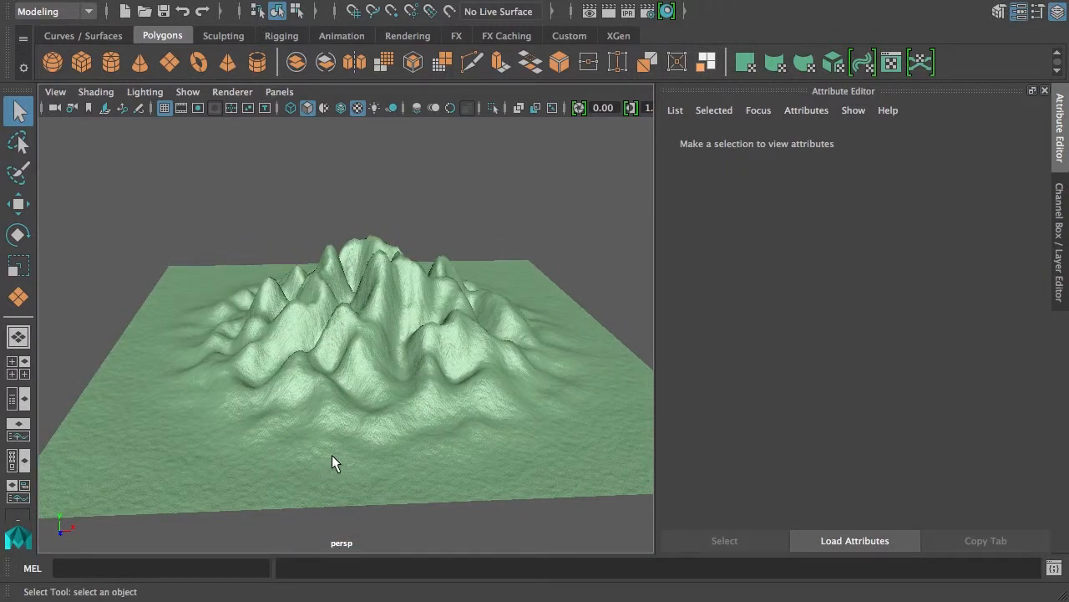
pyautogui.moveTo(492, 397)
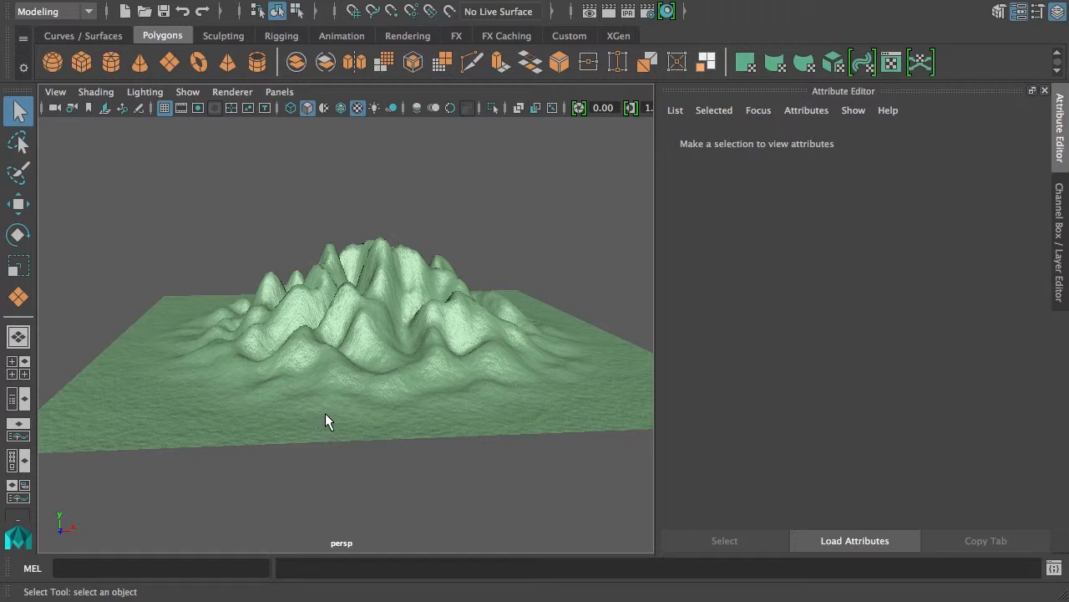
pyautogui.moveTo(338, 416)
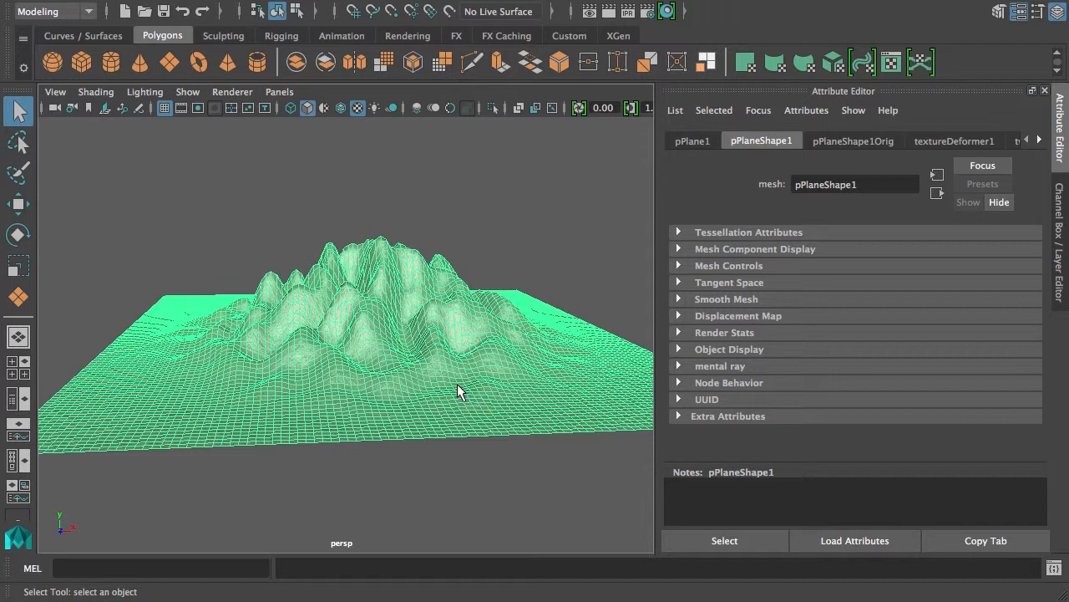
pyautogui.moveTo(465, 395)
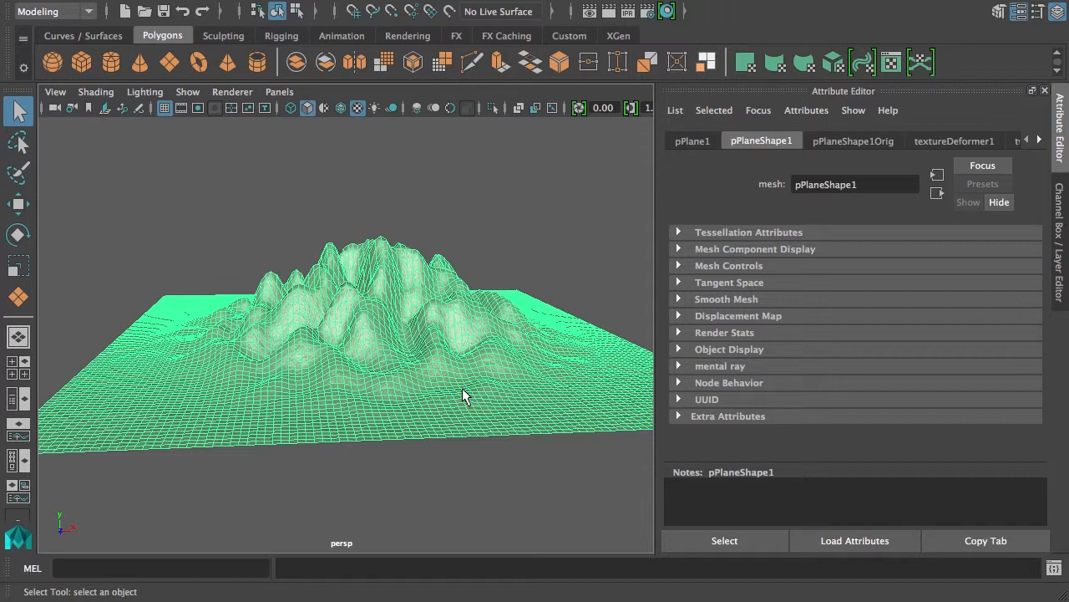
pyautogui.moveTo(464, 365)
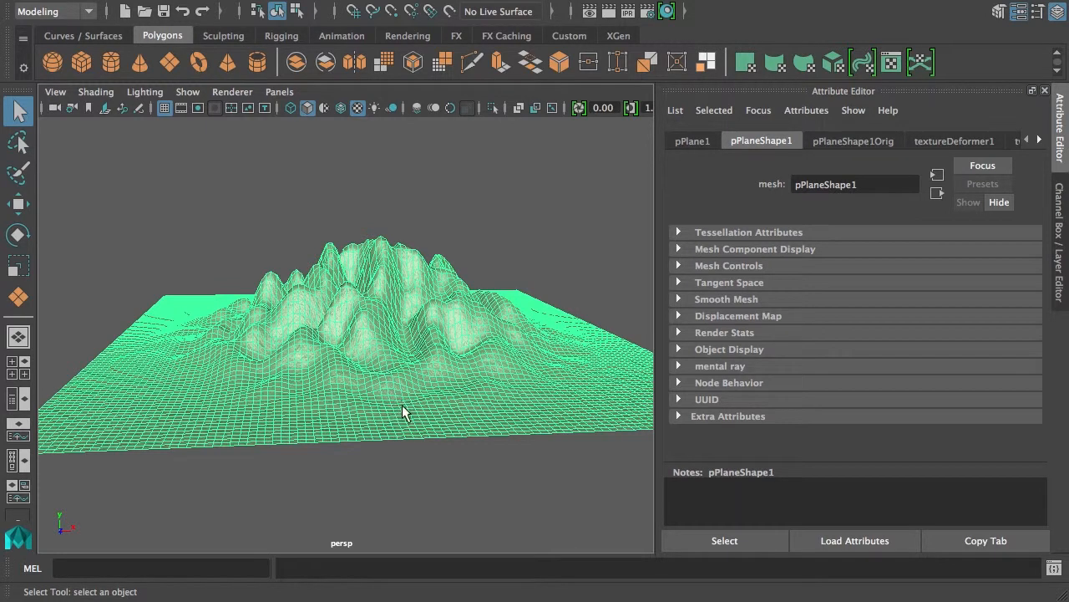
pyautogui.moveTo(284, 102)
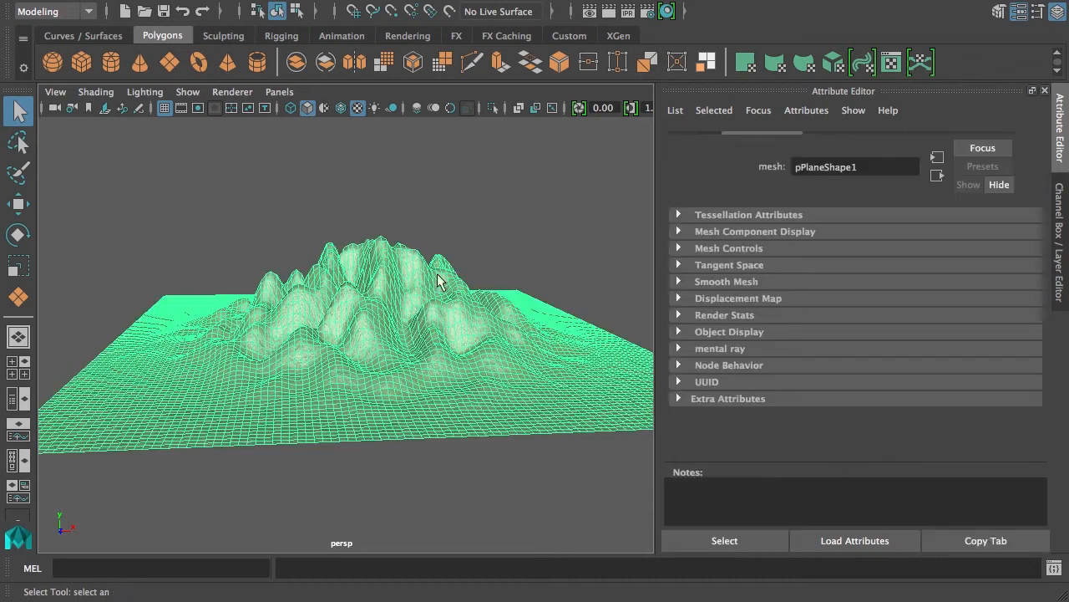
# Step: Create surfaceShader3 from the Rendering shelf and assign it to the terrain
pyautogui.click(408, 35)
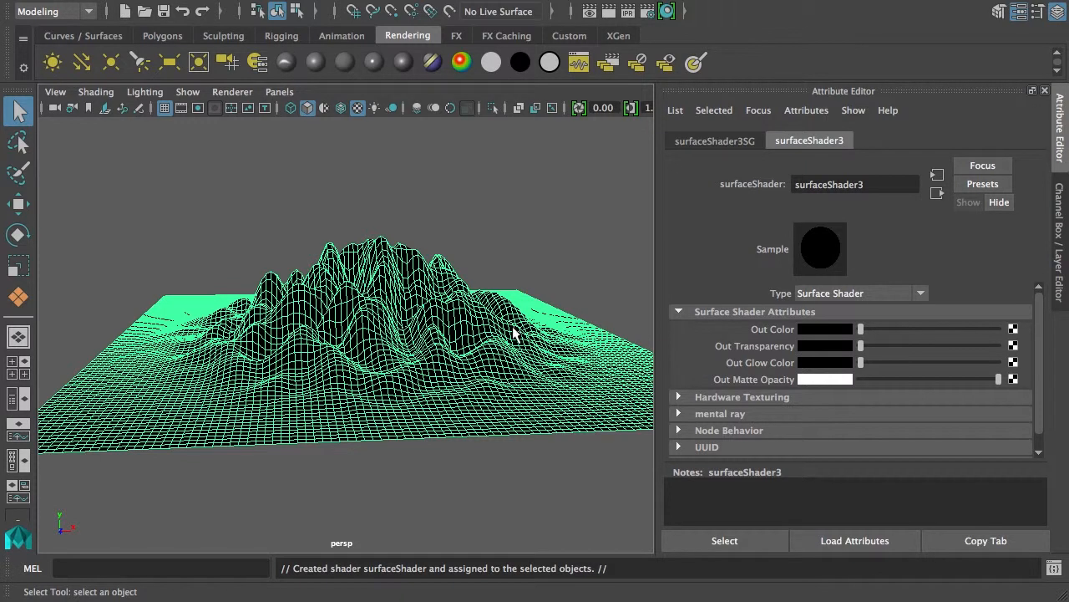
pyautogui.moveTo(992, 326)
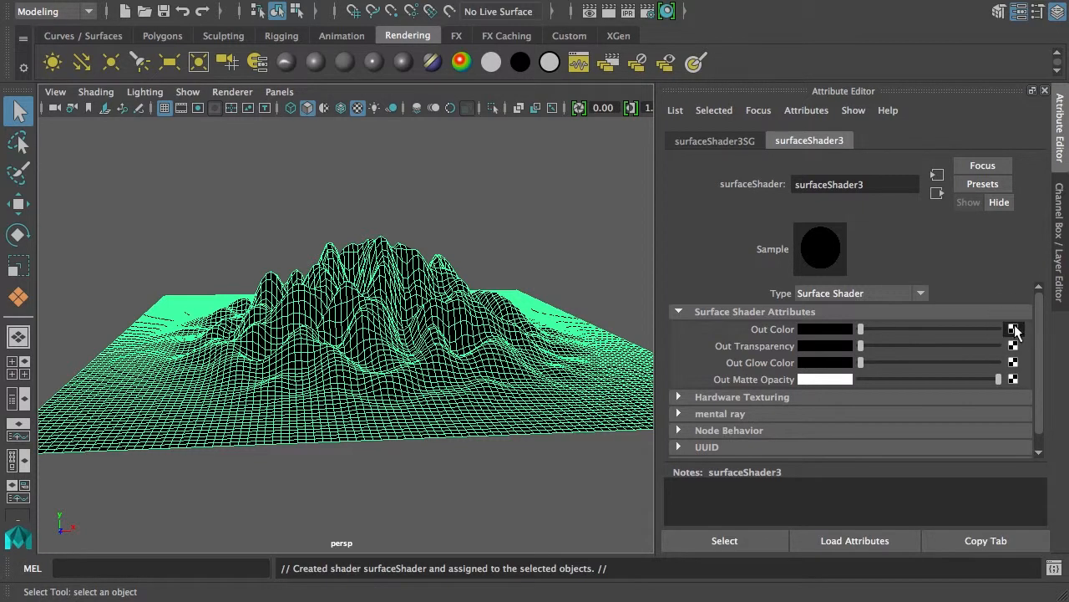
# Step: Drive the shader's Out Color with a Blend Colors node at 0.5 blender
pyautogui.click(1014, 328)
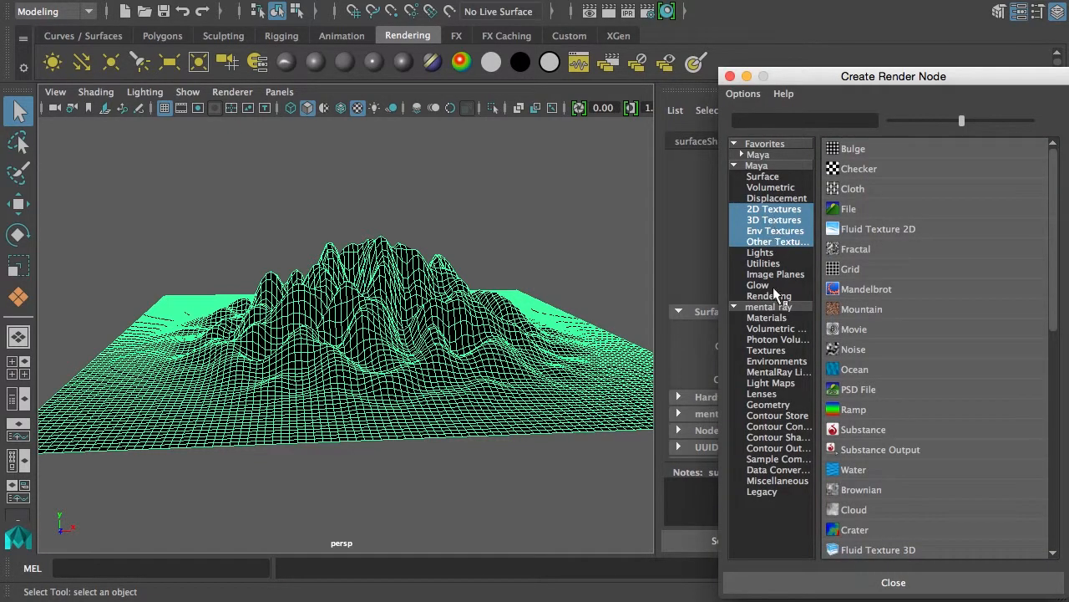
pyautogui.click(763, 262)
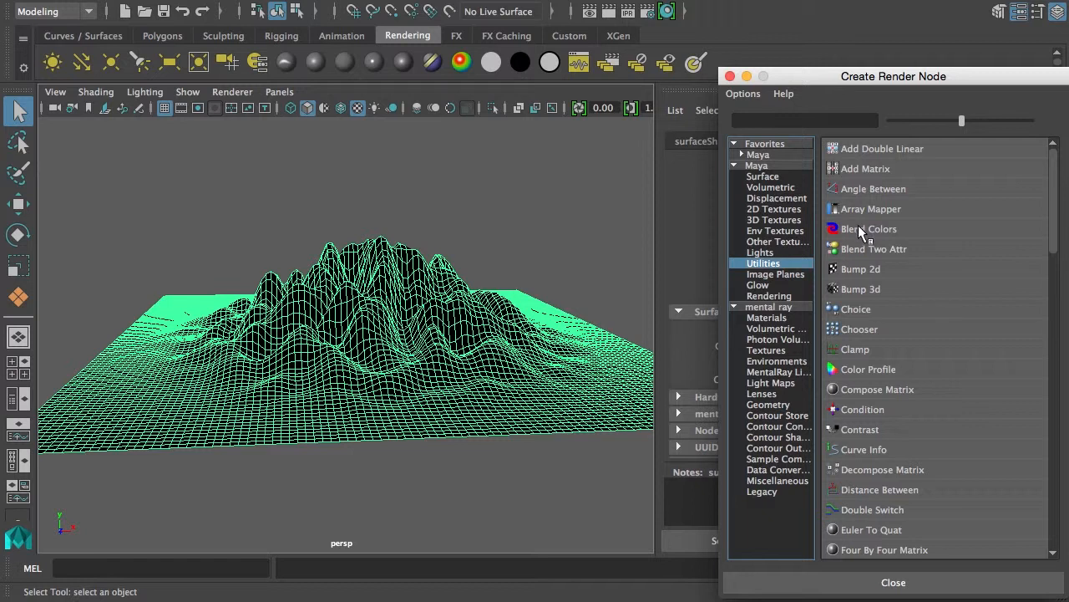
pyautogui.click(870, 228)
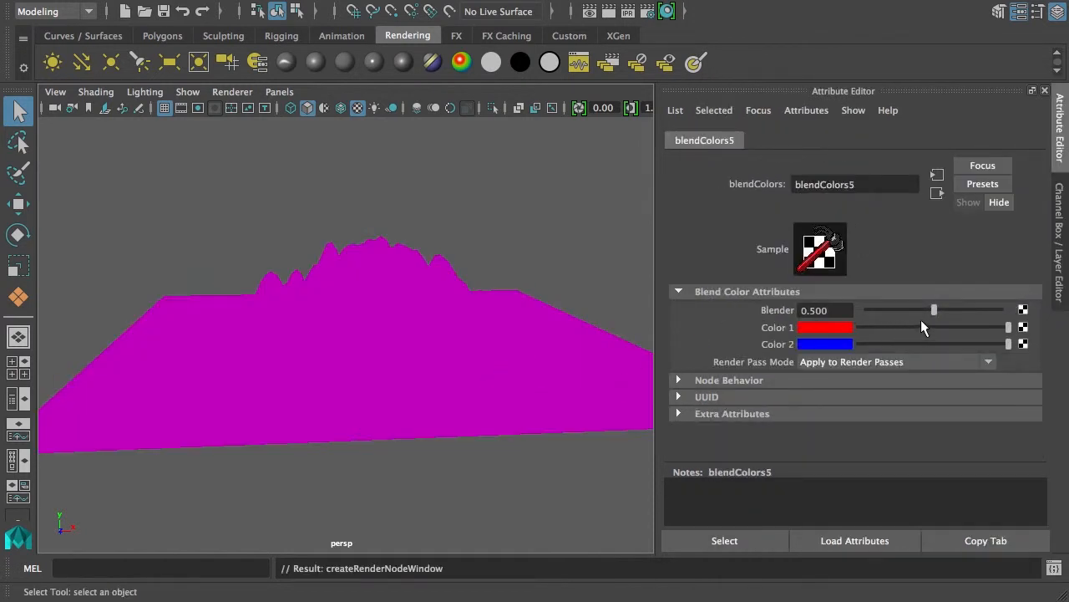
pyautogui.moveTo(934, 310); pyautogui.dragTo(961, 310)
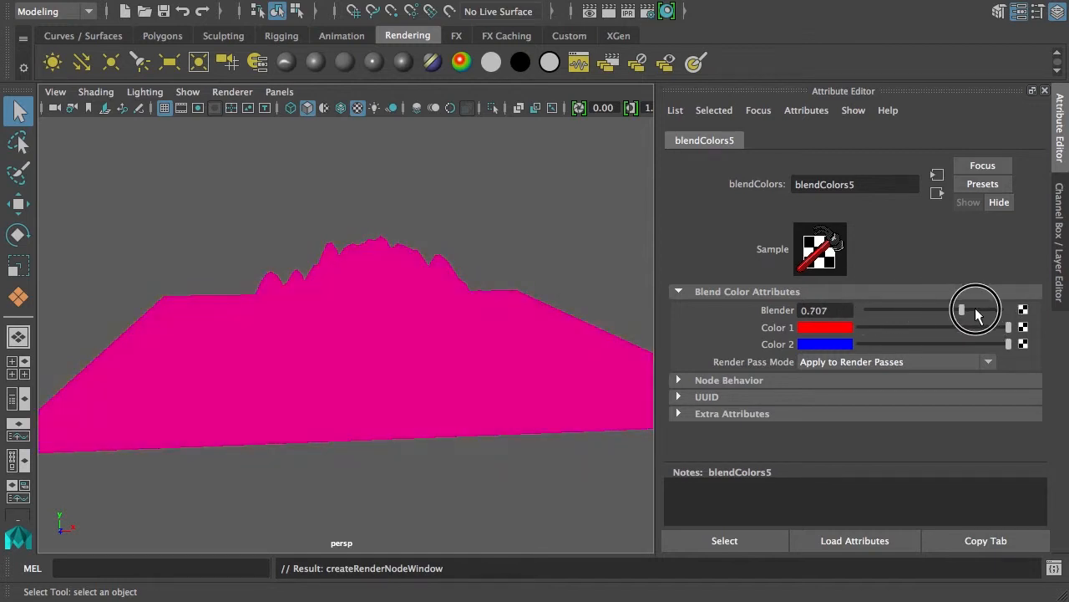
pyautogui.moveTo(961, 309); pyautogui.dragTo(911, 310)
pyautogui.write('0.500')
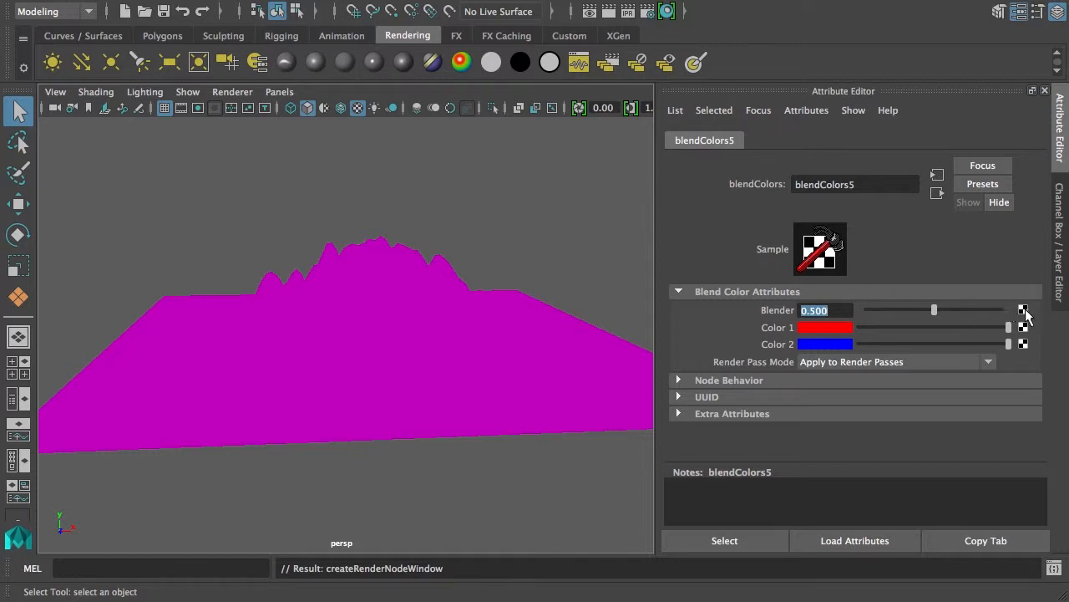
pyautogui.click(1009, 327)
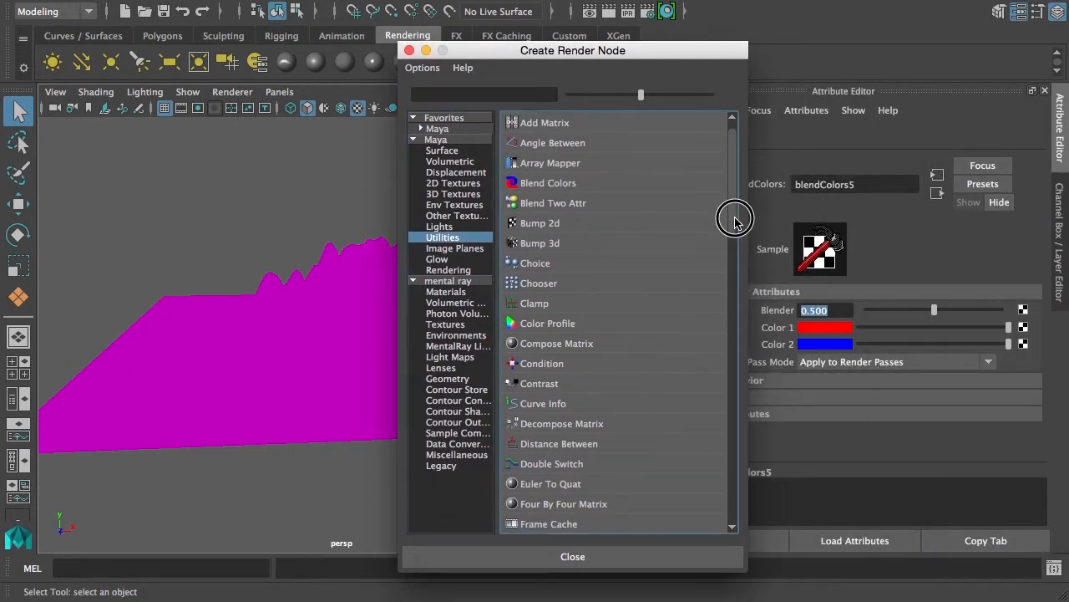
# Step: Connect a Sampler Info node's pointWorldY to blendColors5.blender
pyautogui.scroll(-3)
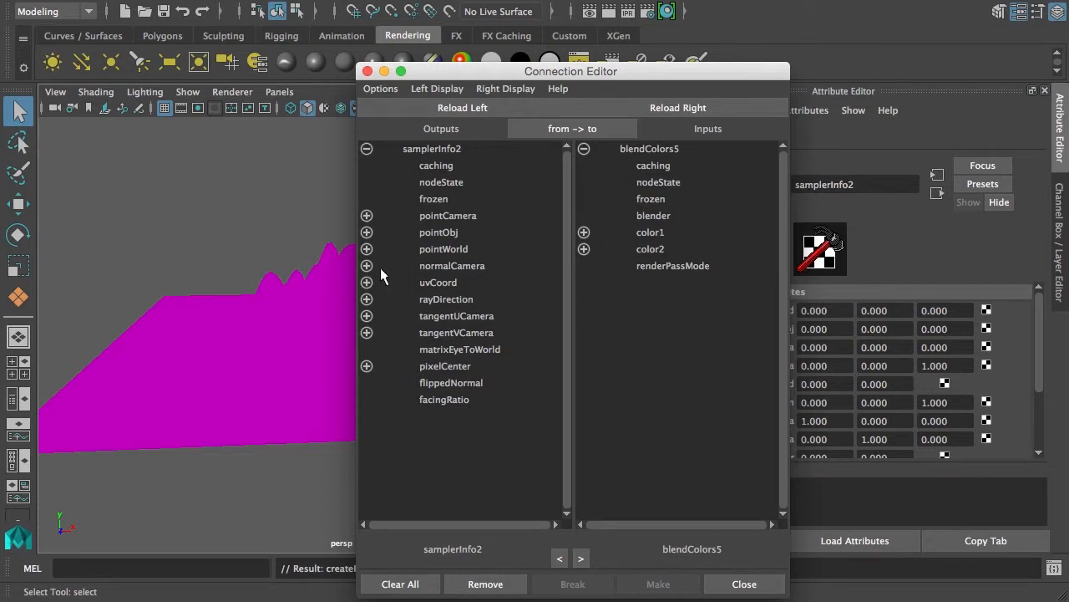
pyautogui.click(366, 249)
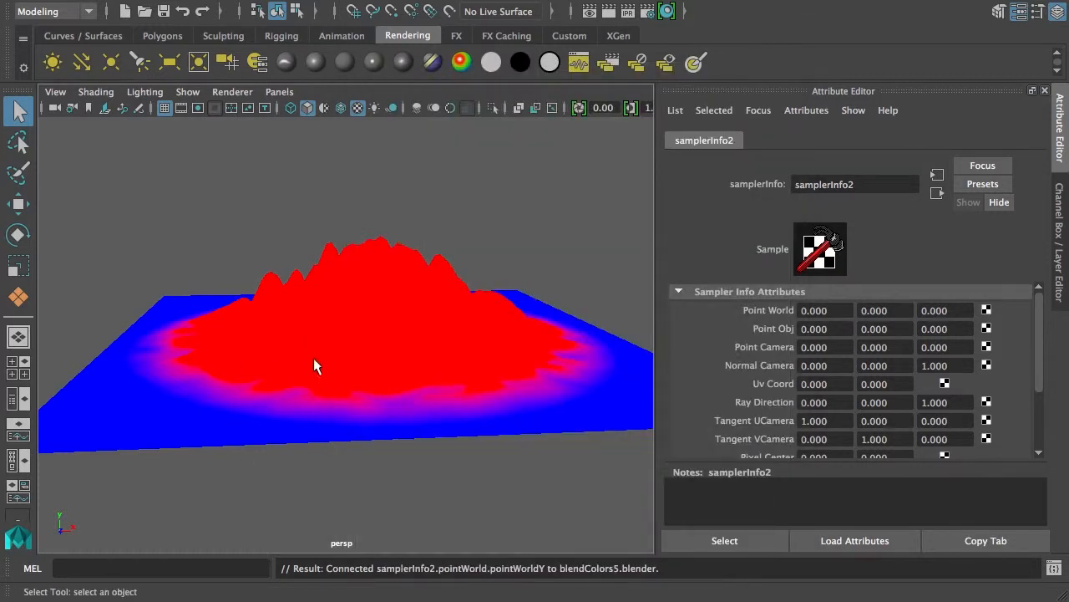
pyautogui.moveTo(365, 406)
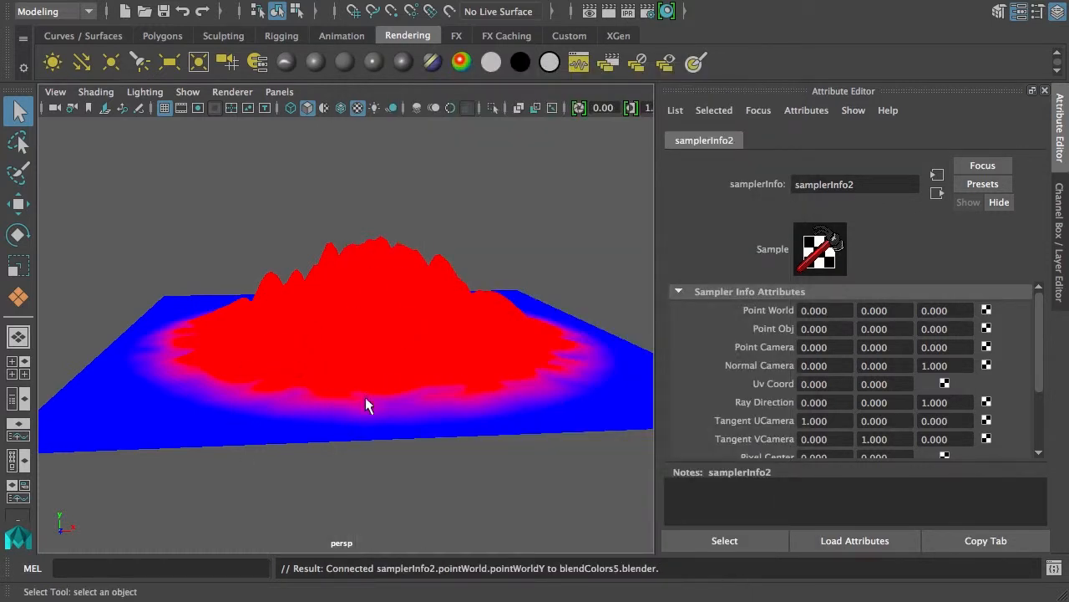
pyautogui.moveTo(512, 416)
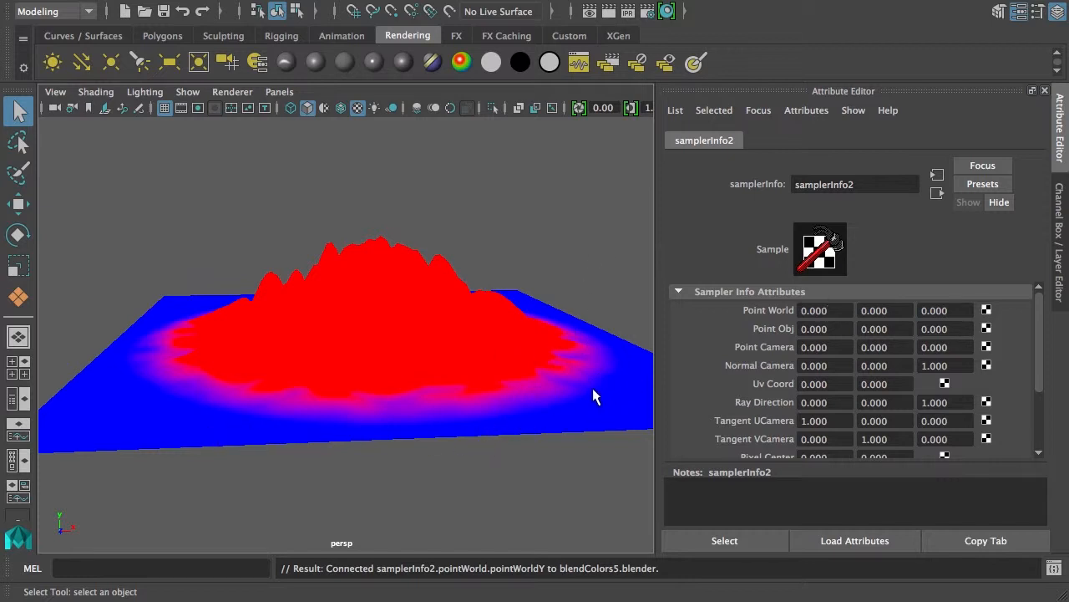
# Step: Inspect blendColors5's attributes and close the texture creation window
pyautogui.click(760, 141)
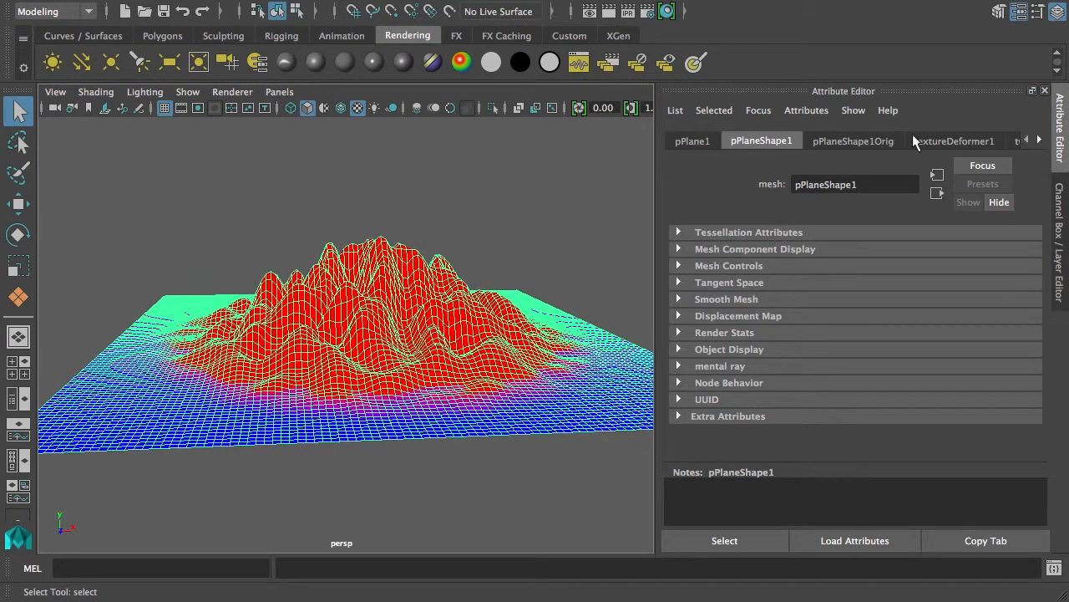
pyautogui.moveTo(1038, 141)
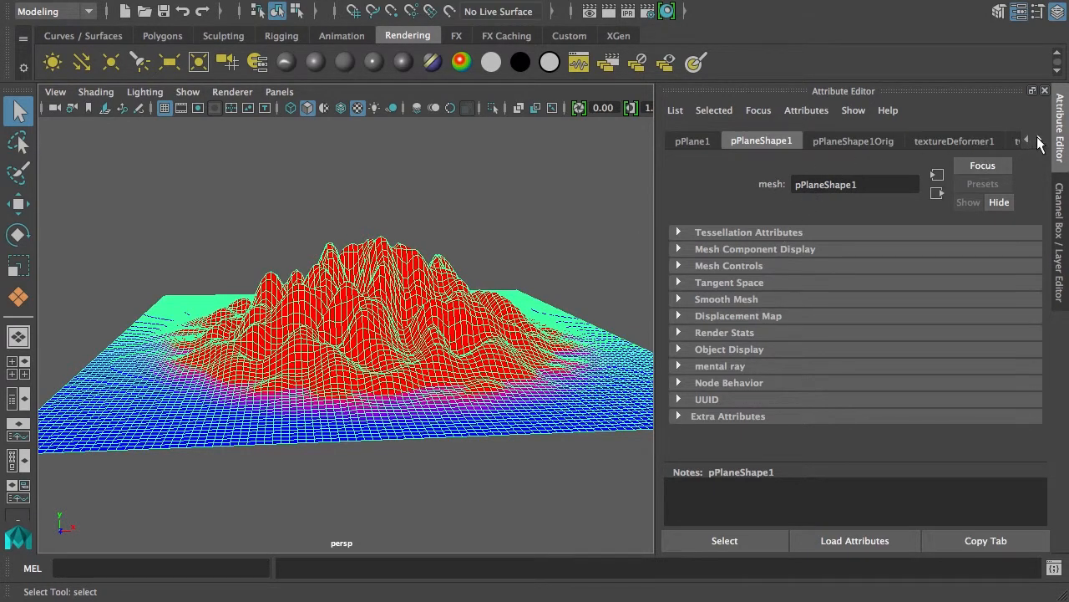
pyautogui.click(1038, 141)
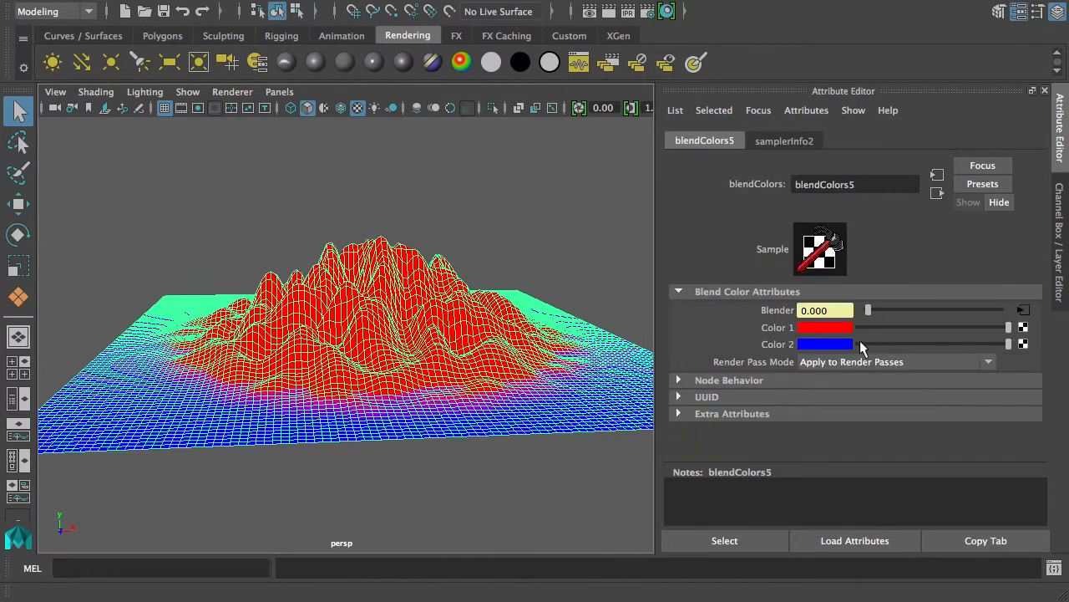
pyautogui.moveTo(879, 332)
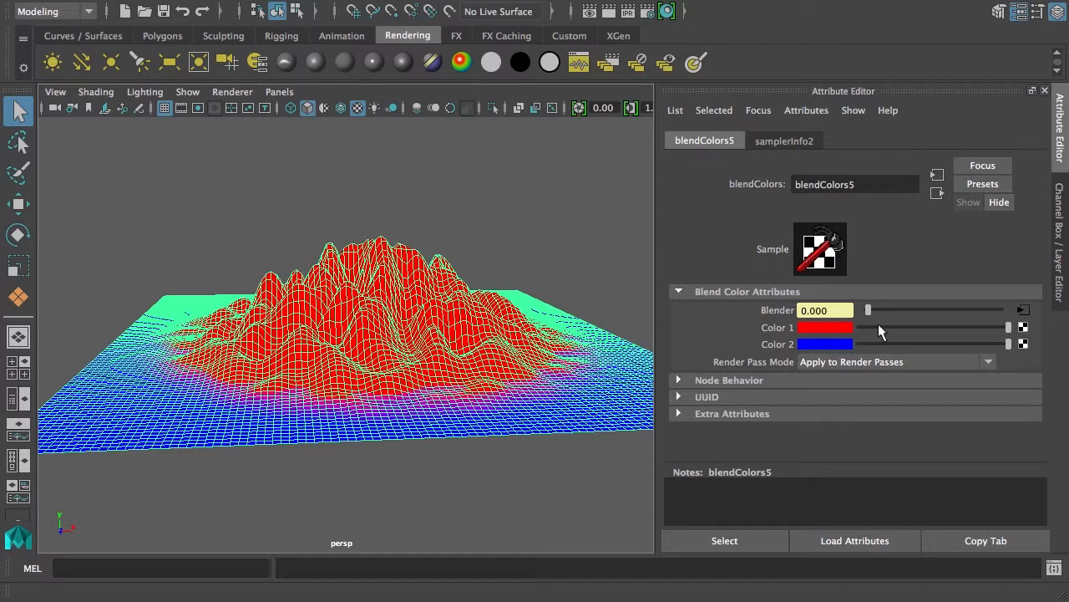
pyautogui.moveTo(1026, 332)
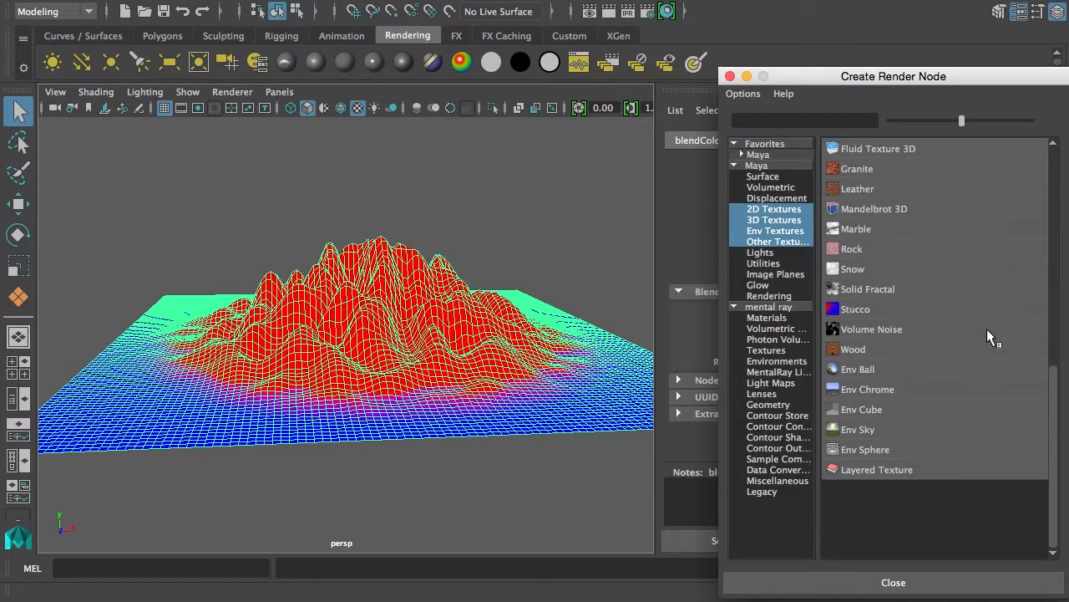
pyautogui.moveTo(914, 238)
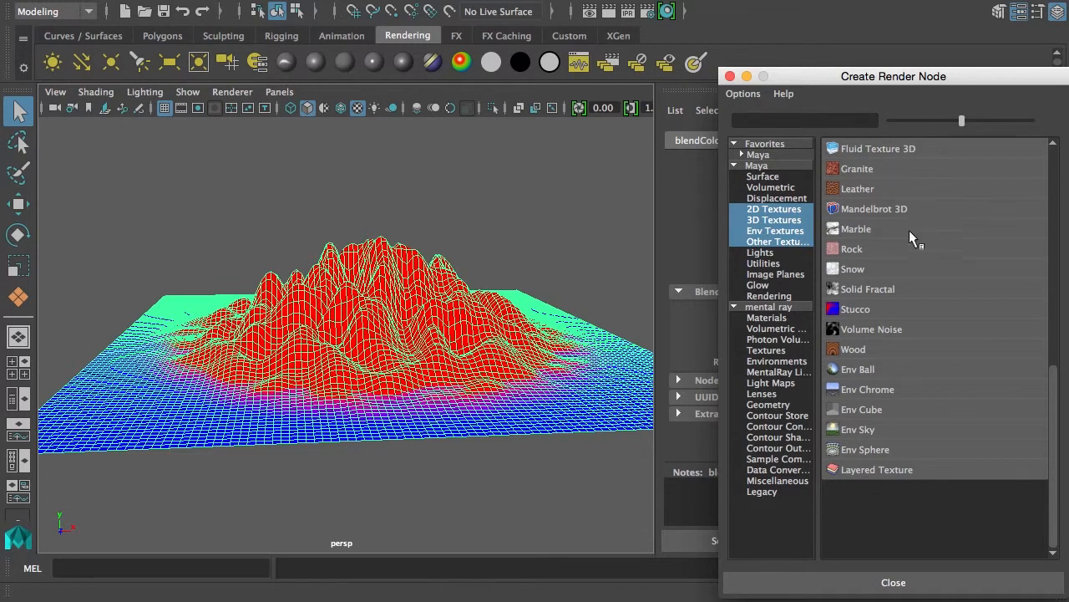
pyautogui.moveTo(919, 338)
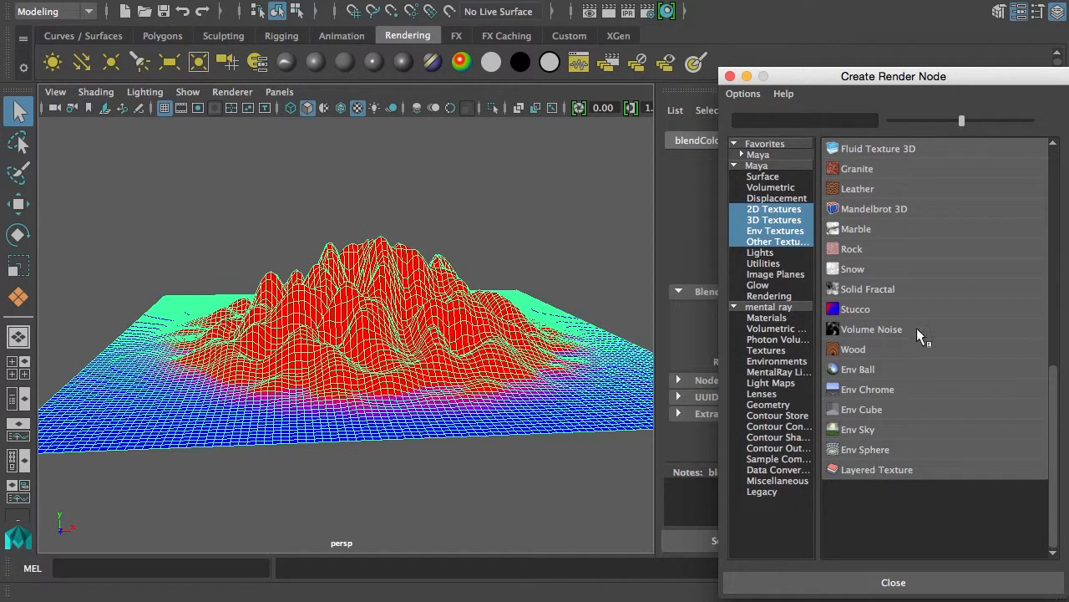
pyautogui.click(893, 582)
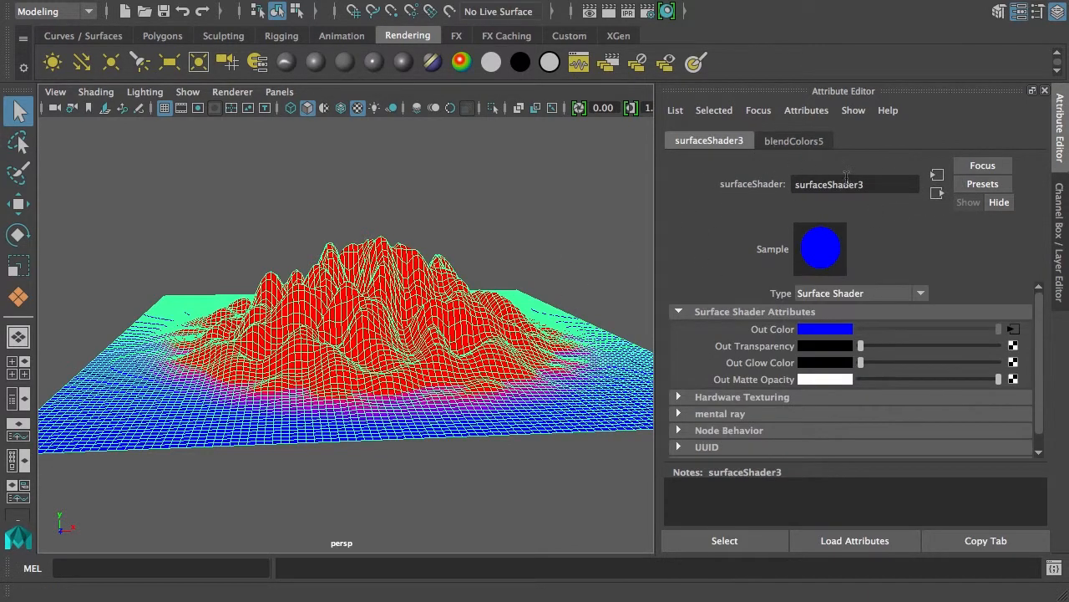
# Step: Rename surfaceShader3 to MountainMaterial
pyautogui.write('Mou')
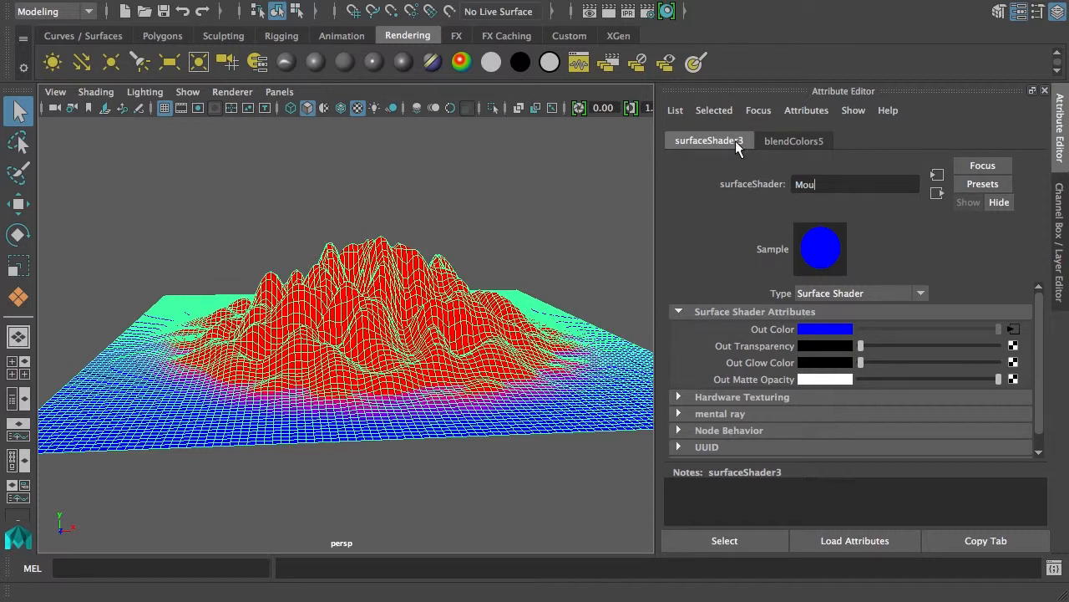
pyautogui.write('ntainMater')
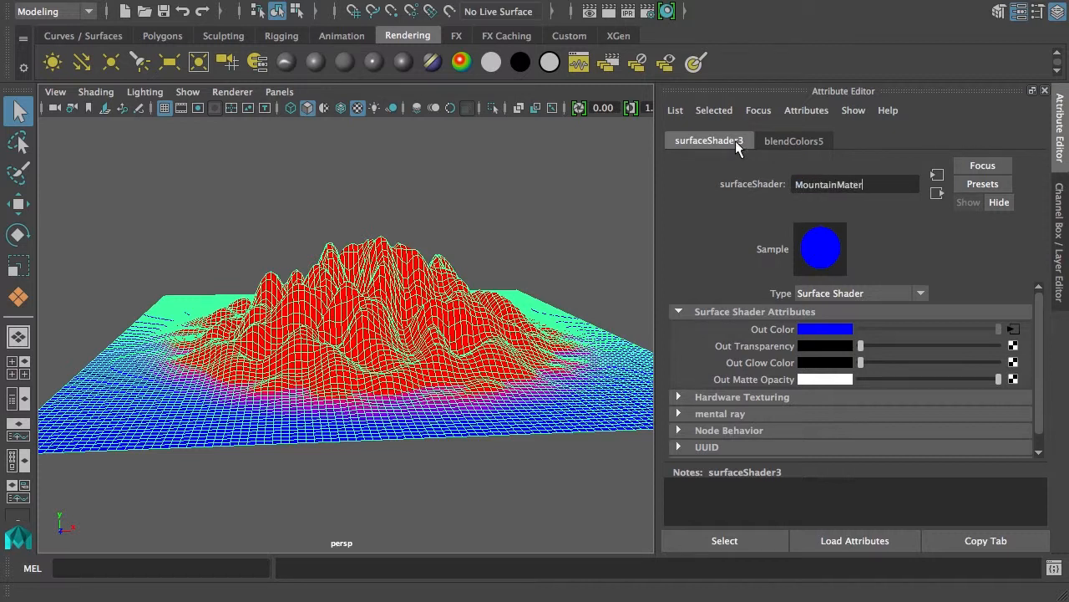
pyautogui.write('ial')
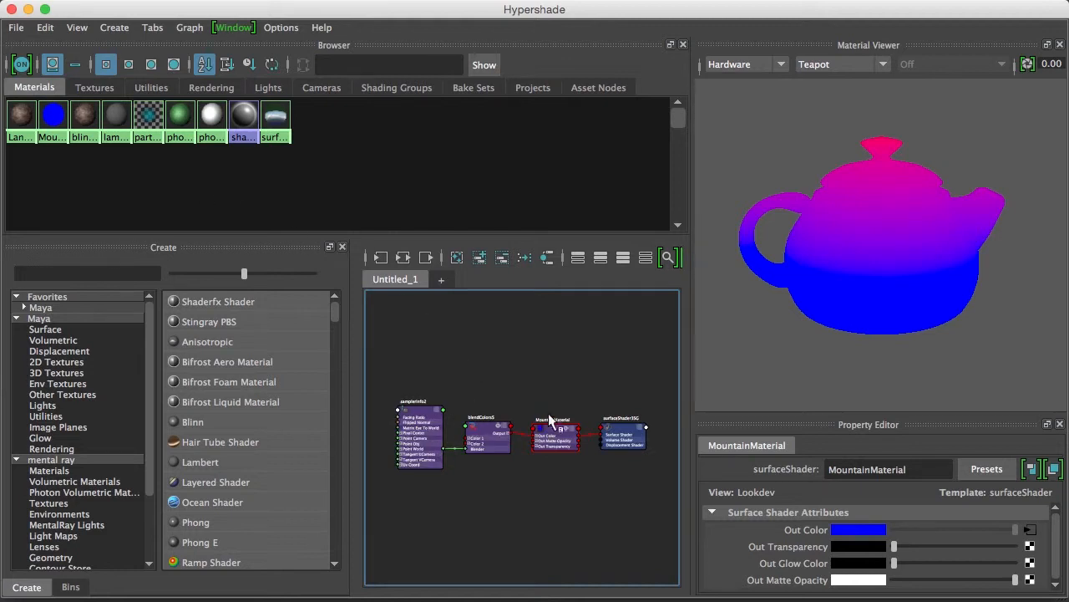
pyautogui.moveTo(349, 351)
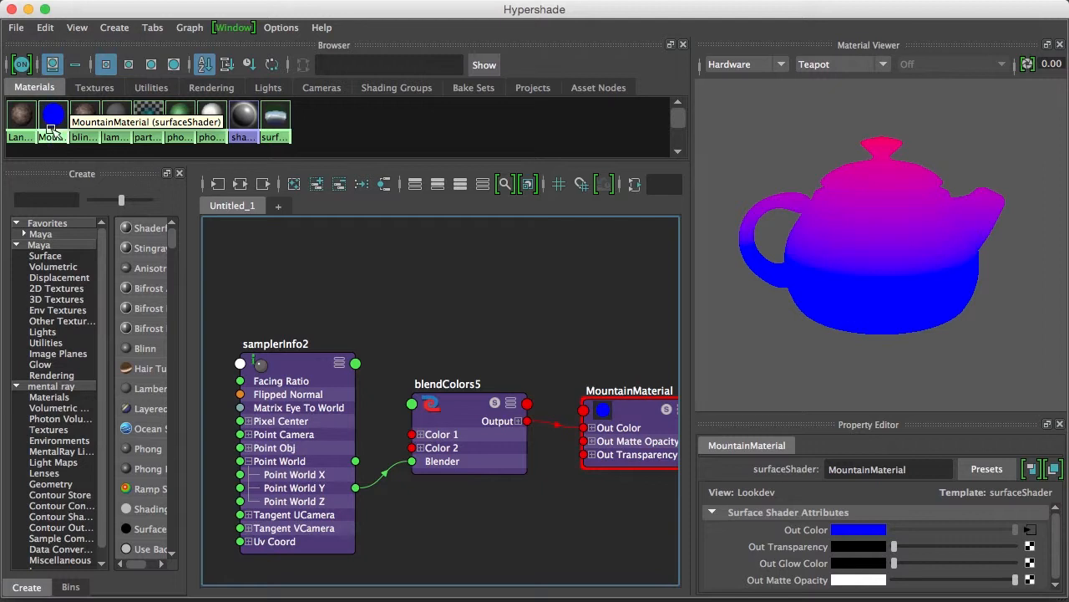
pyautogui.moveTo(83, 113)
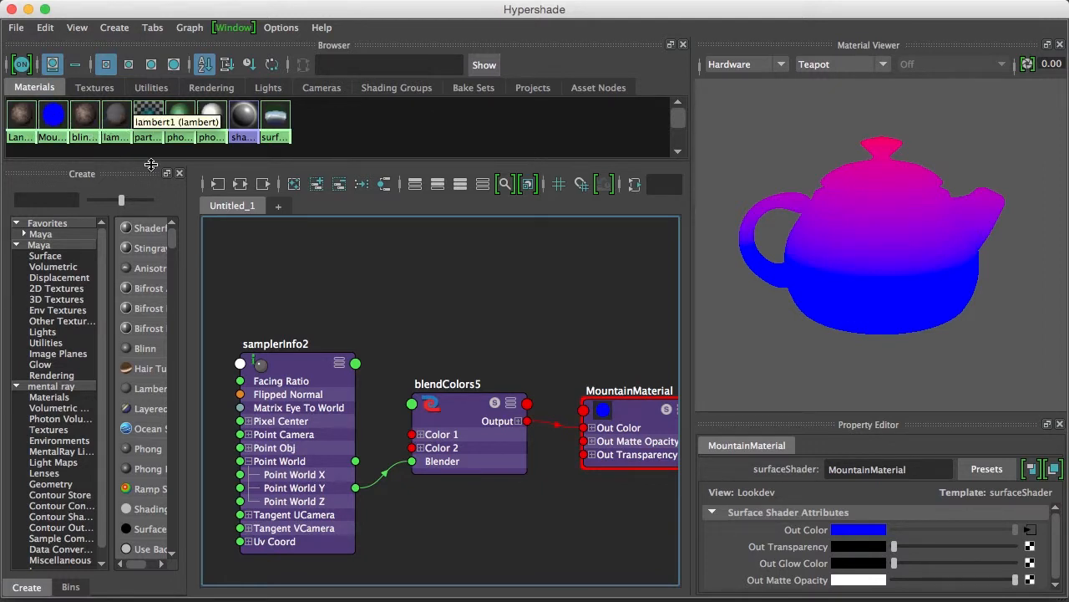
# Step: Feed blendColors5's colours with rock and phongGrass, and assign MountainMaterial to the terrain
pyautogui.click(447, 384)
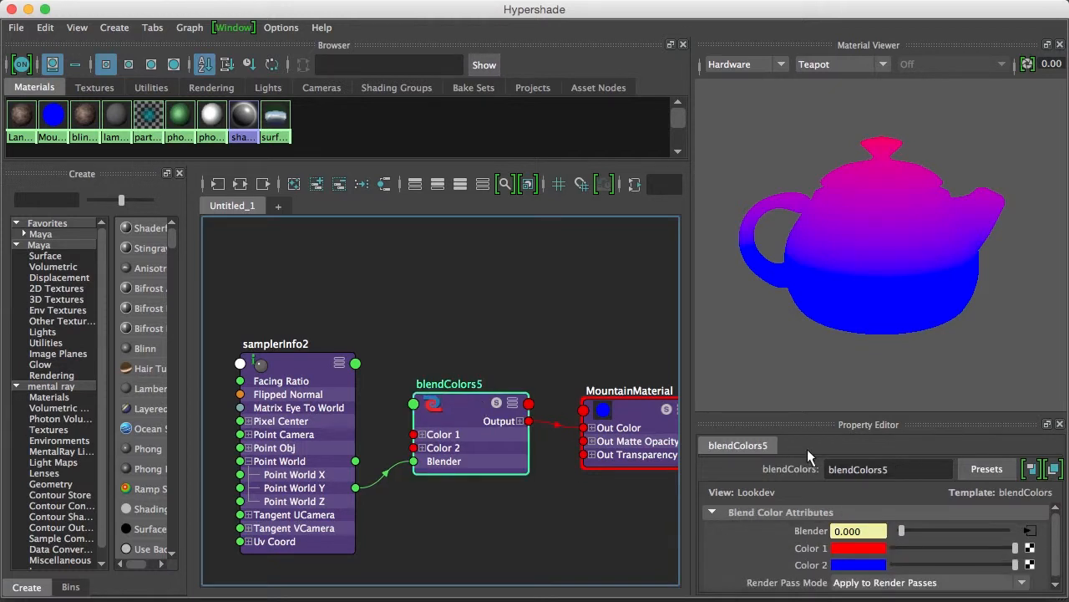
pyautogui.moveTo(84, 114)
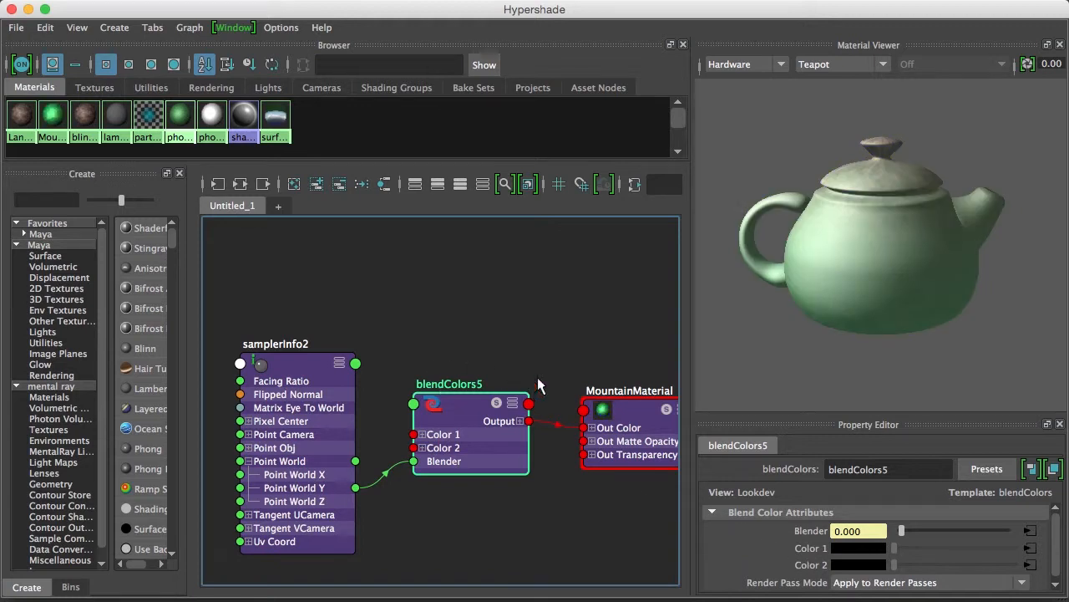
pyautogui.moveTo(52, 114)
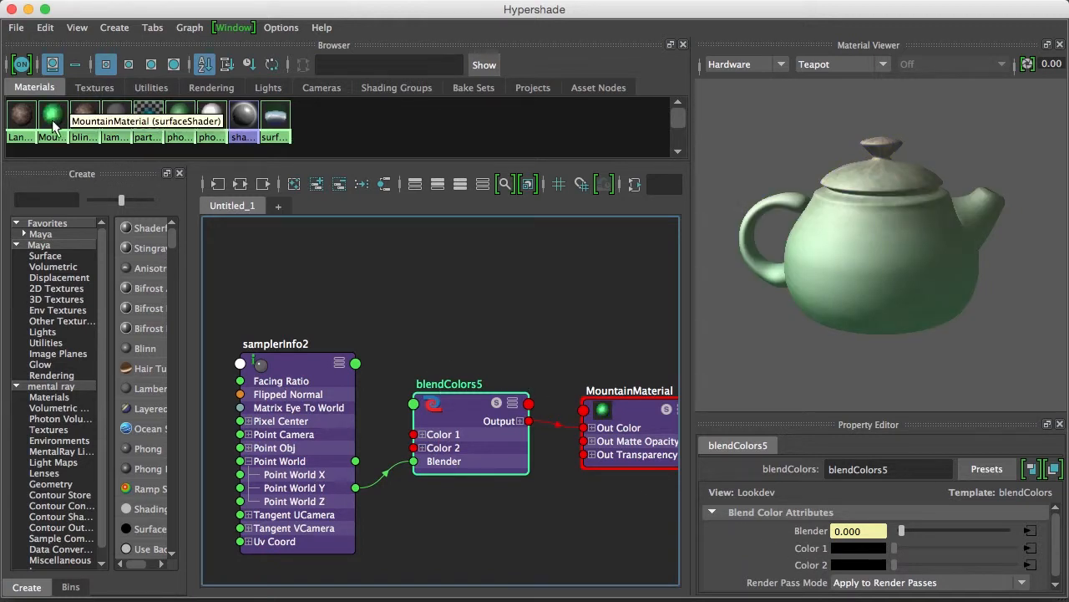
pyautogui.rightClick(53, 115)
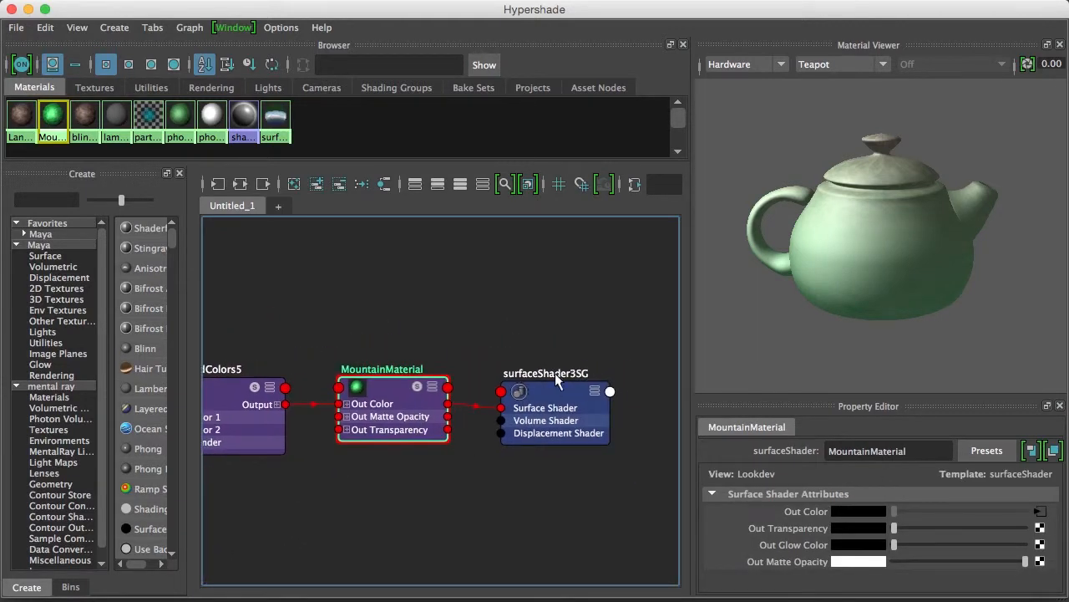
pyautogui.click(555, 373)
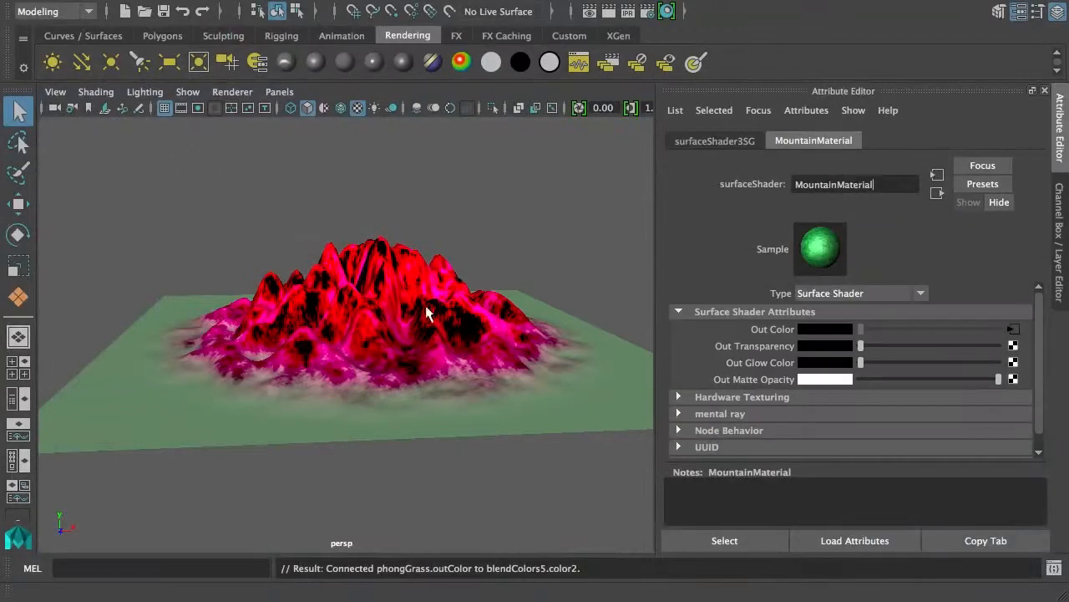
pyautogui.moveTo(402, 355)
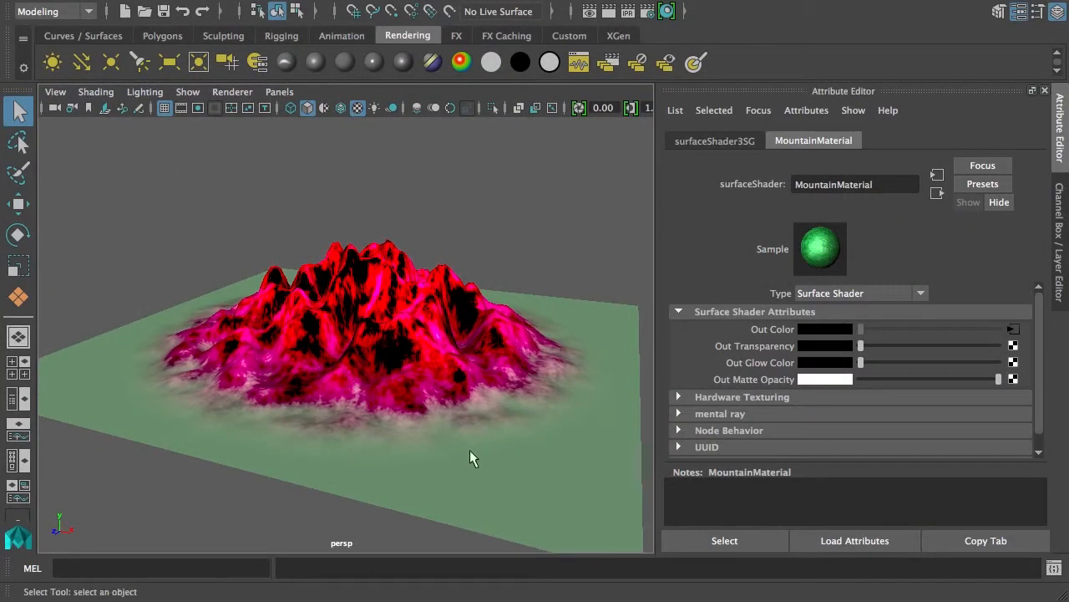
pyautogui.moveTo(399, 328)
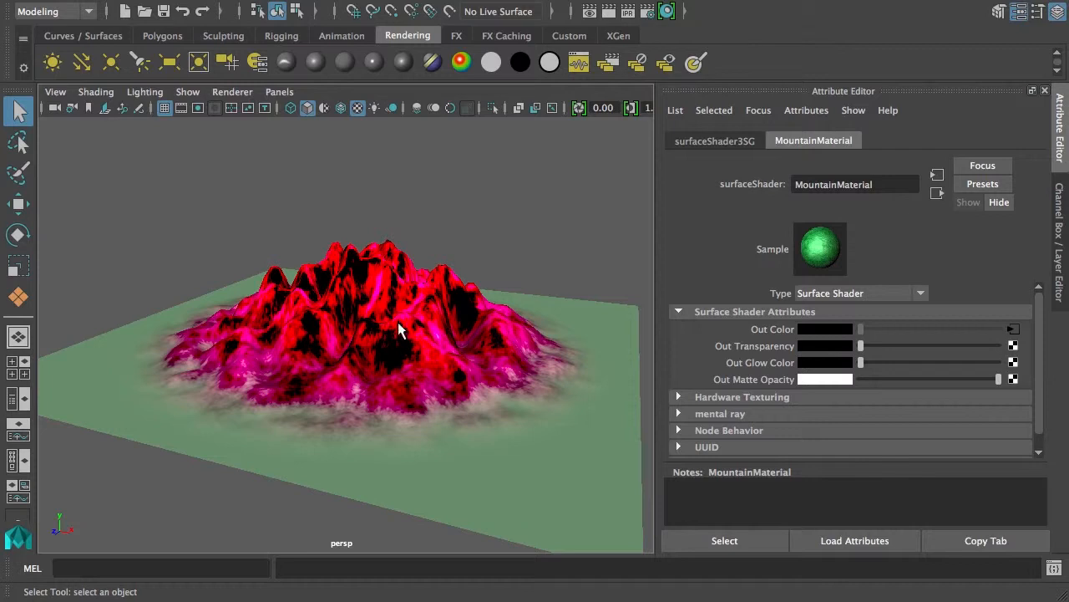
pyautogui.moveTo(403, 433)
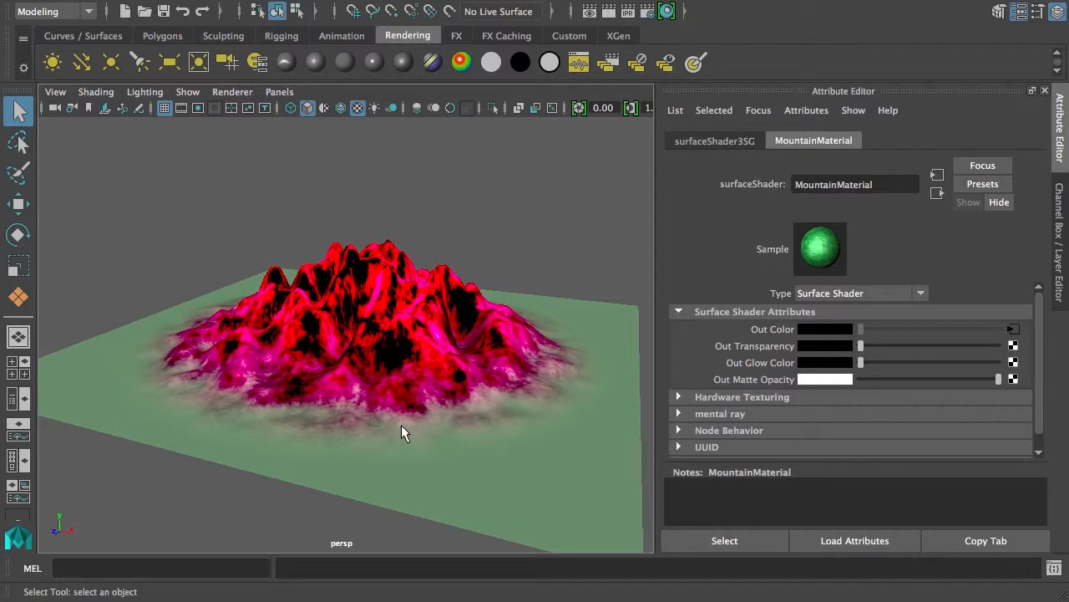
pyautogui.moveTo(417, 446)
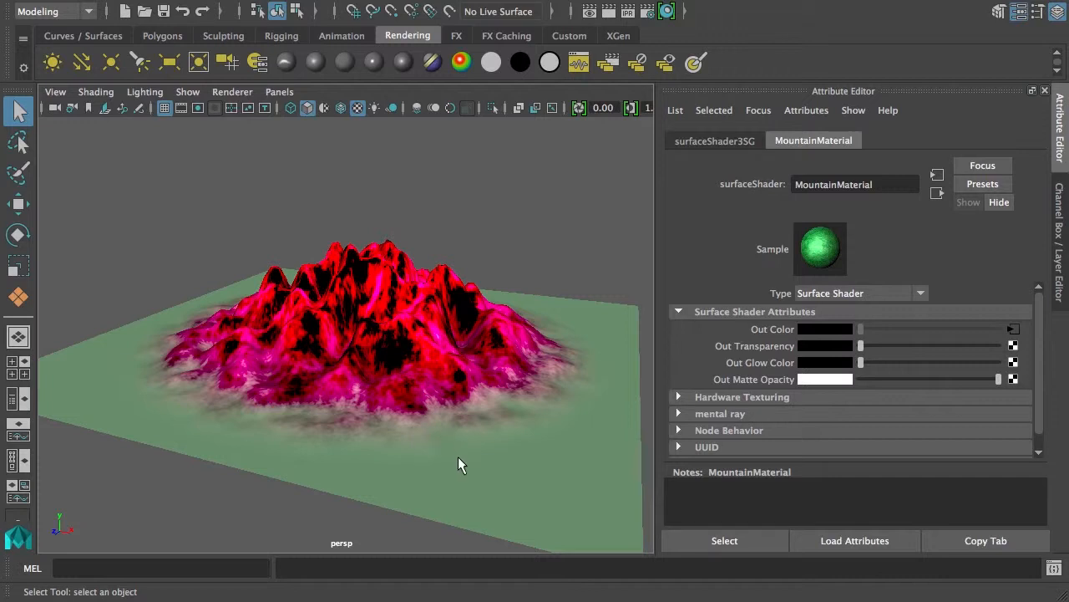
pyautogui.moveTo(468, 418)
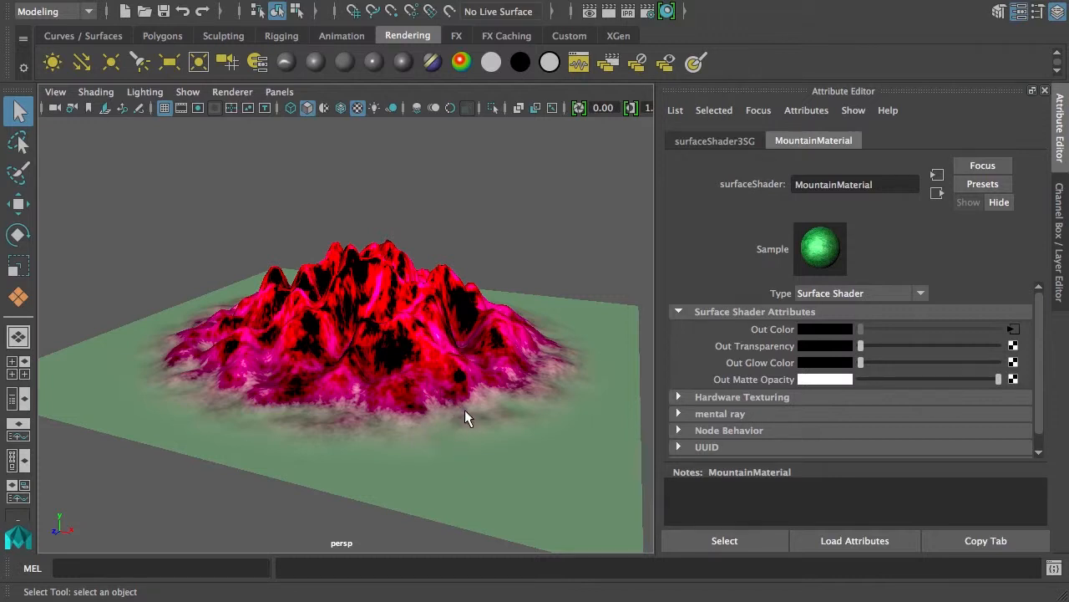
pyautogui.moveTo(491, 420)
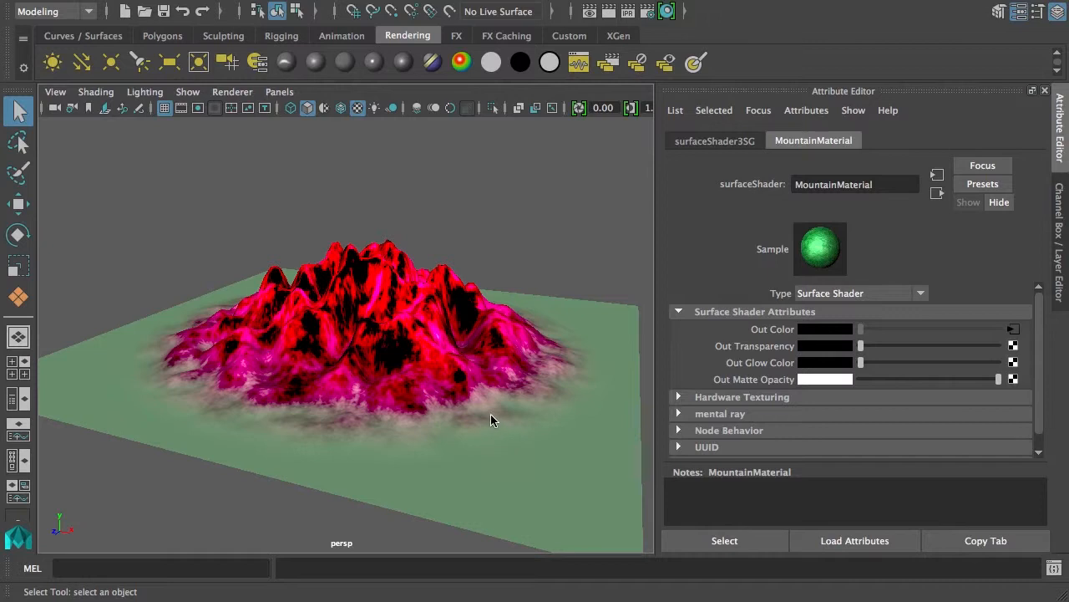
pyautogui.moveTo(472, 385)
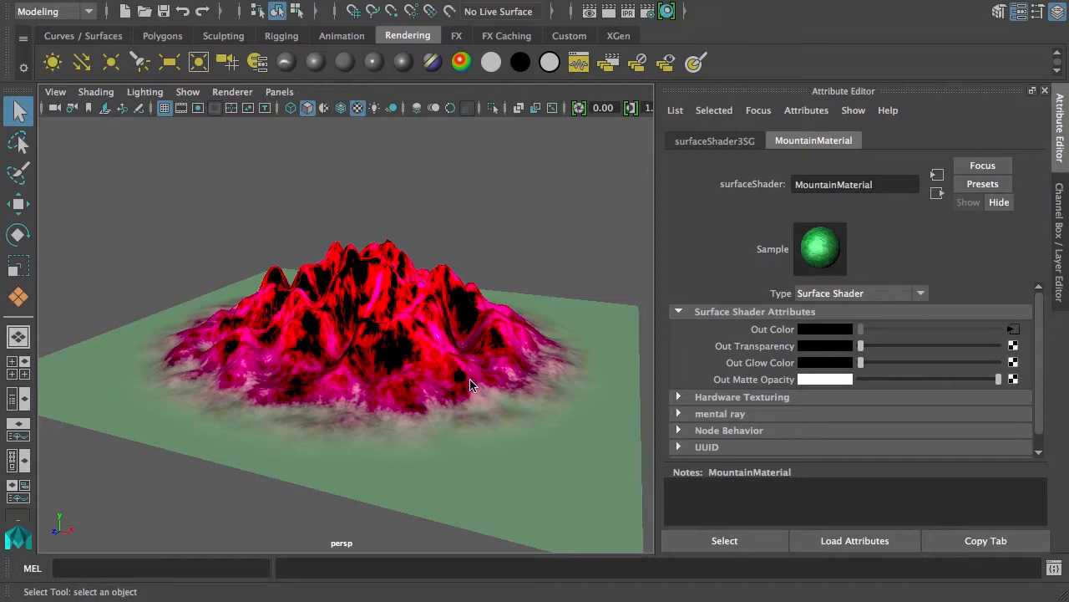
pyautogui.moveTo(426, 283)
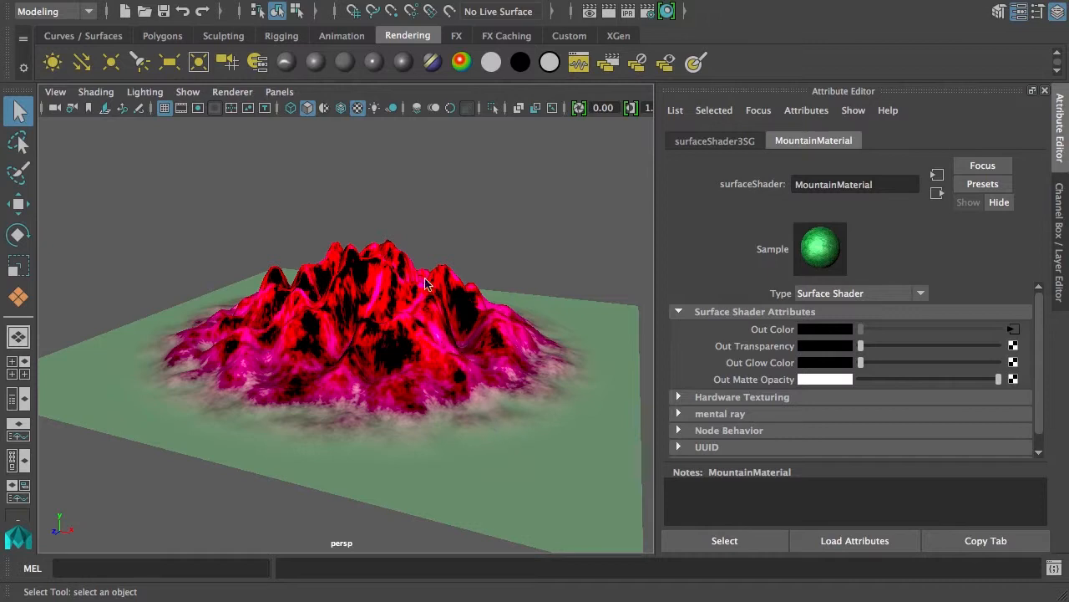
pyautogui.moveTo(395, 294)
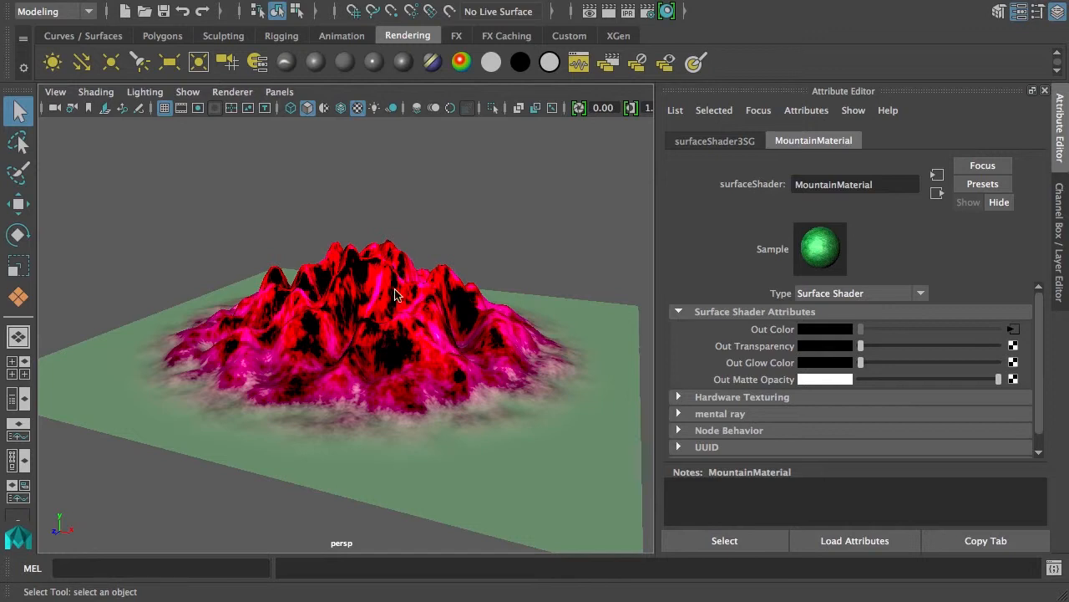
pyautogui.moveTo(397, 285)
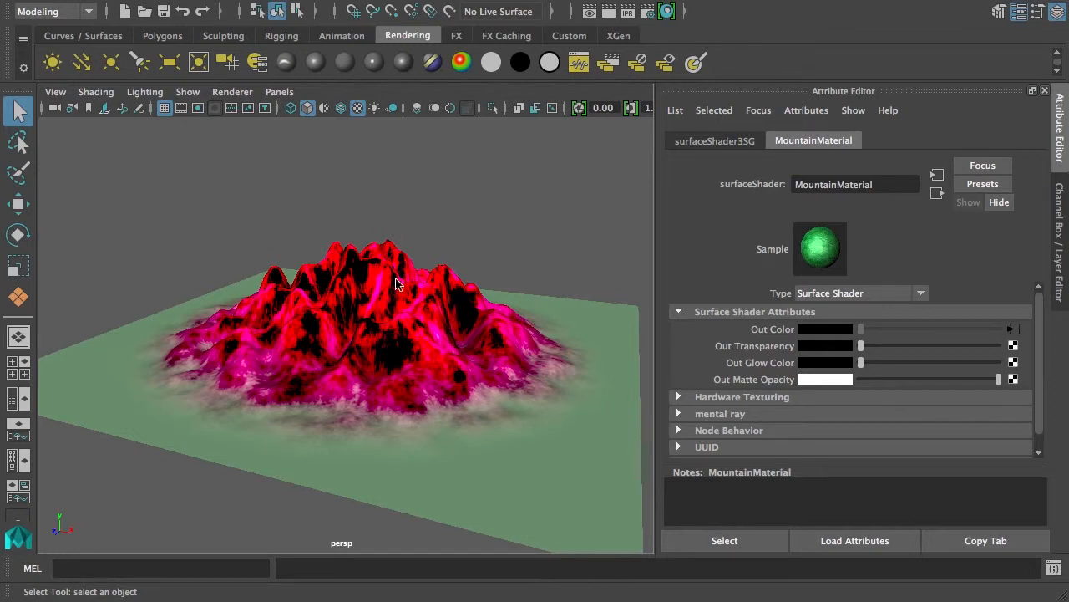
pyautogui.moveTo(360, 299)
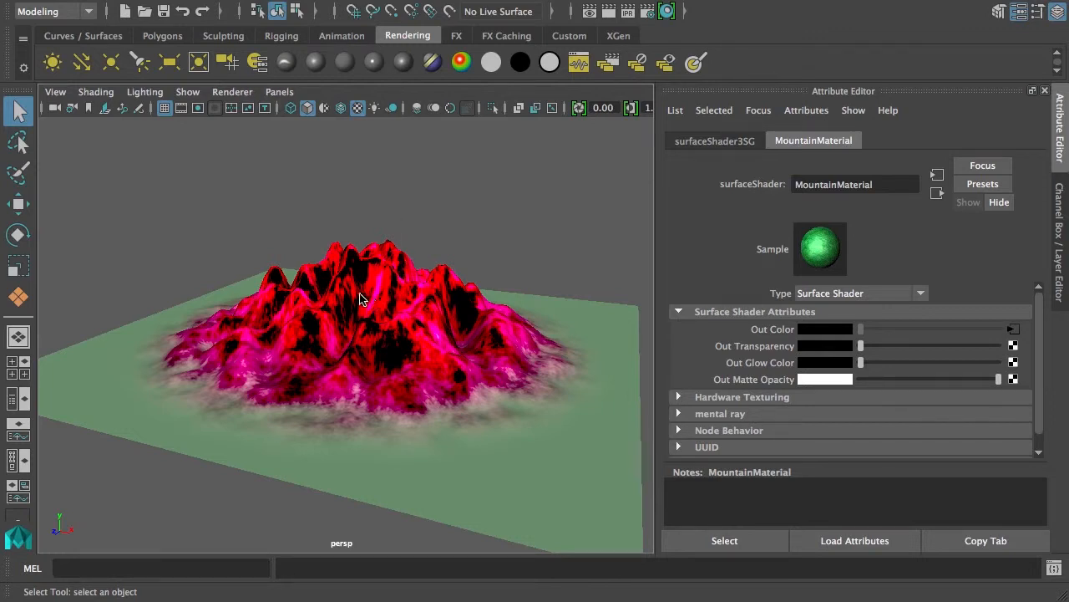
# Step: Orbit around the terrain to inspect the magenta-black peaks over grassy lowlands
pyautogui.moveTo(363, 299); pyautogui.dragTo(412, 339)
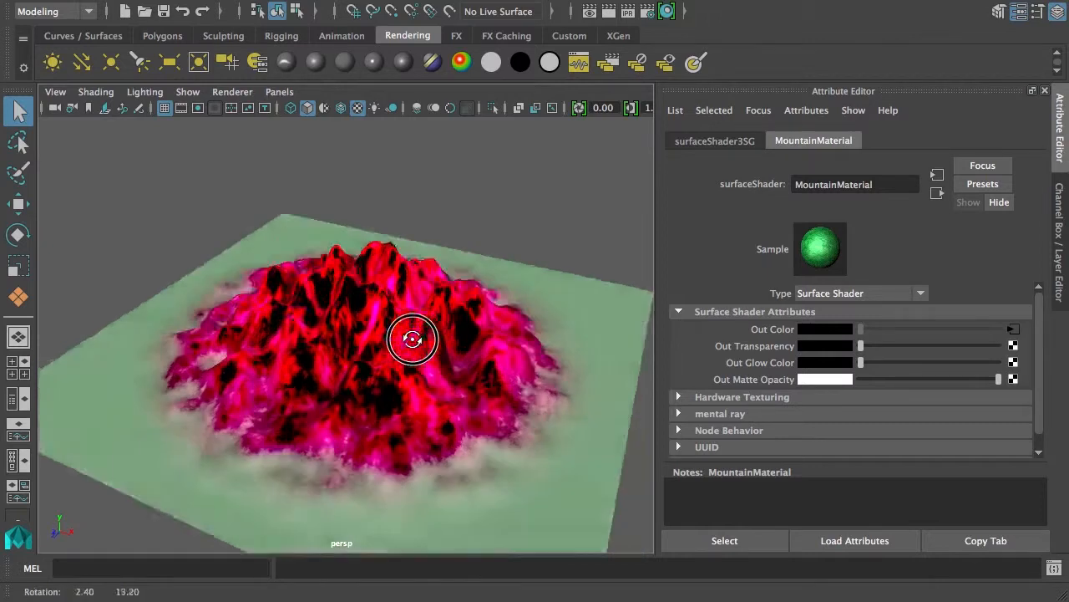
pyautogui.moveTo(412, 339); pyautogui.dragTo(476, 313)
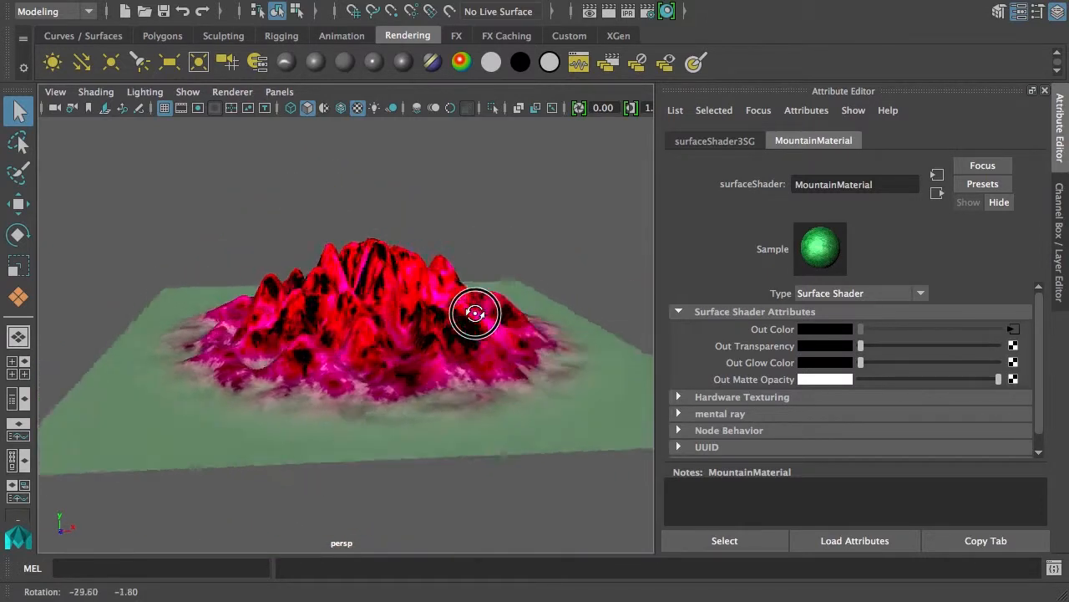
pyautogui.moveTo(475, 313); pyautogui.dragTo(308, 340)
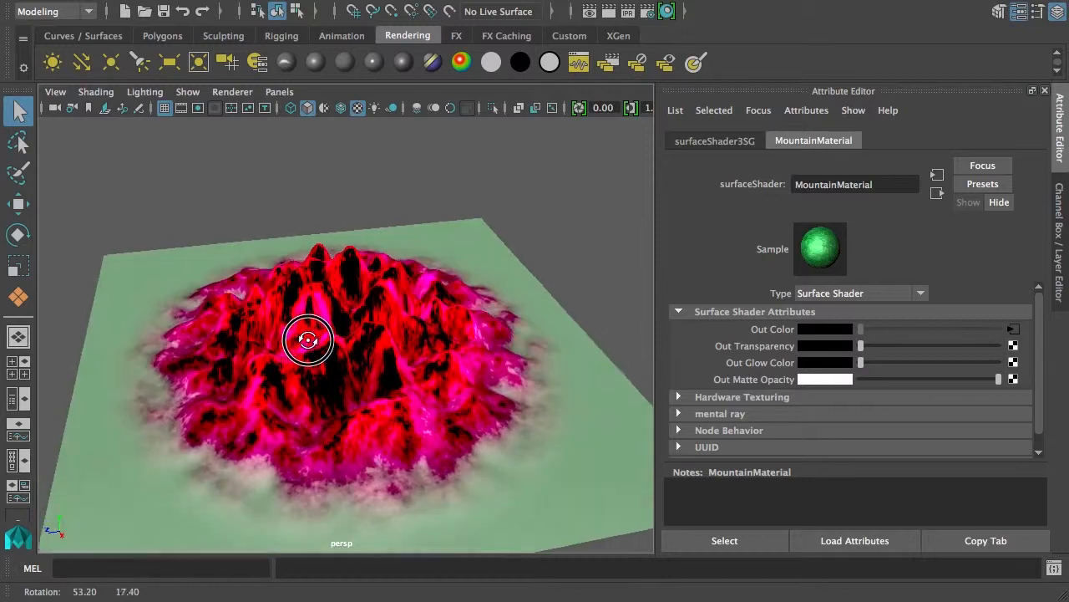
pyautogui.moveTo(334, 351); pyautogui.dragTo(326, 318)
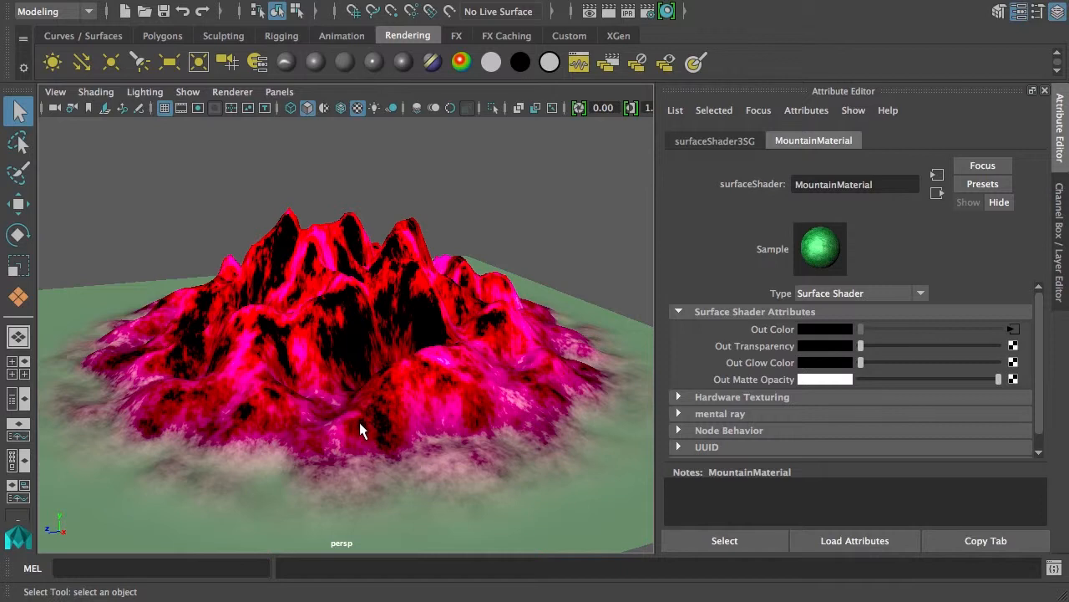
pyautogui.moveTo(927, 564)
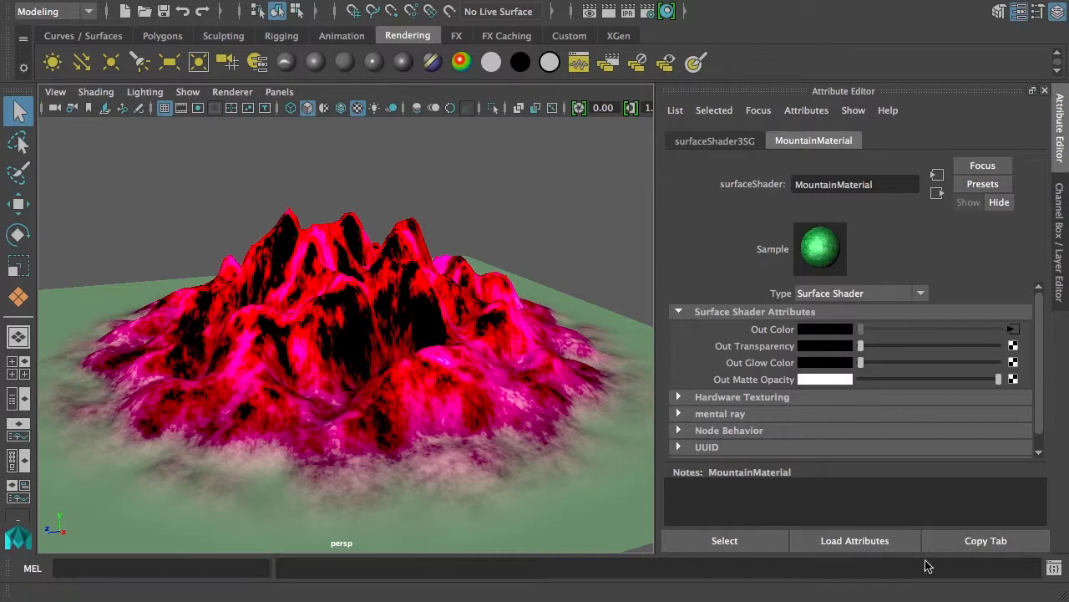
pyautogui.moveTo(579, 62)
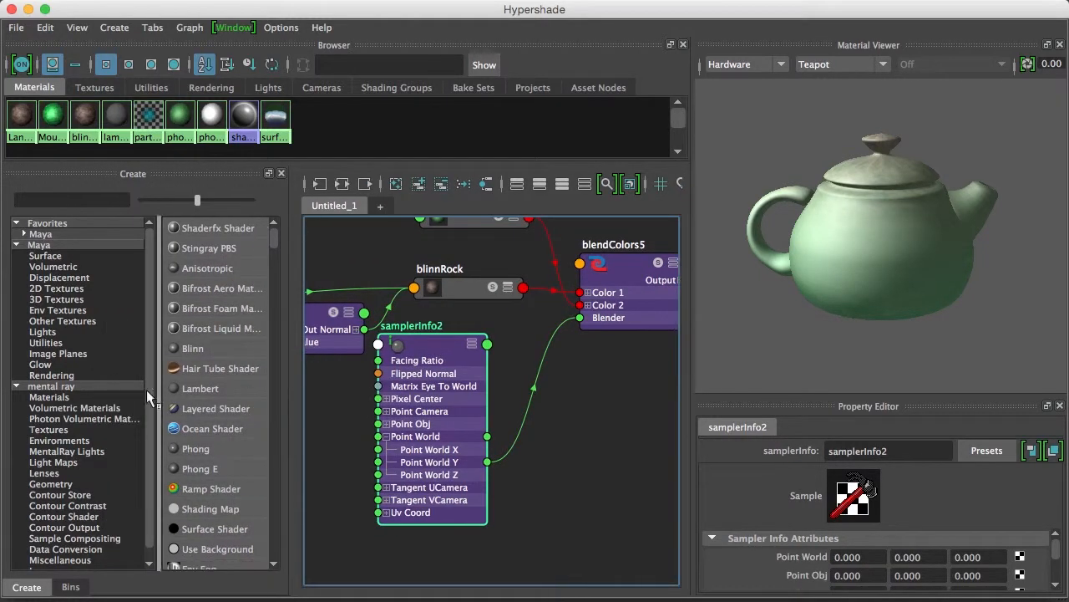
# Step: Create a Remap Value node (remapValue8) from the Utilities list
pyautogui.click(45, 343)
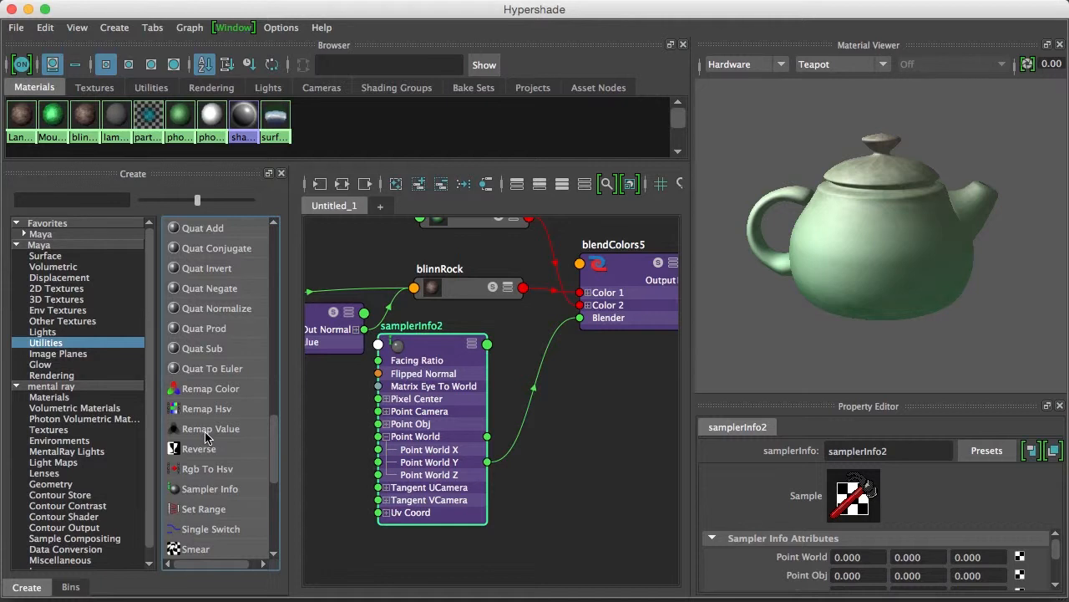
pyautogui.click(211, 428)
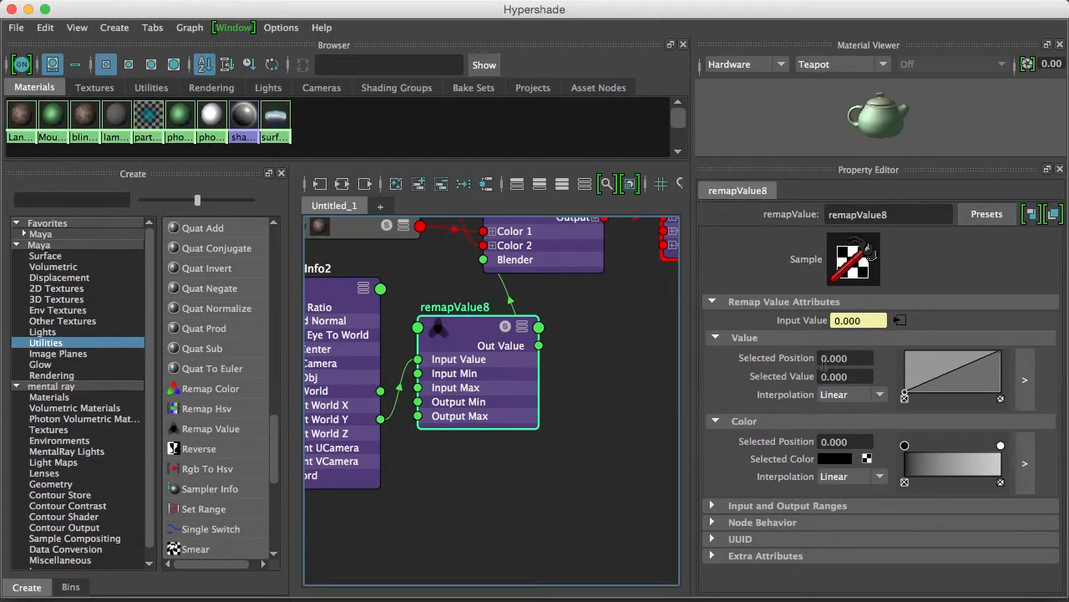
pyautogui.moveTo(817, 439)
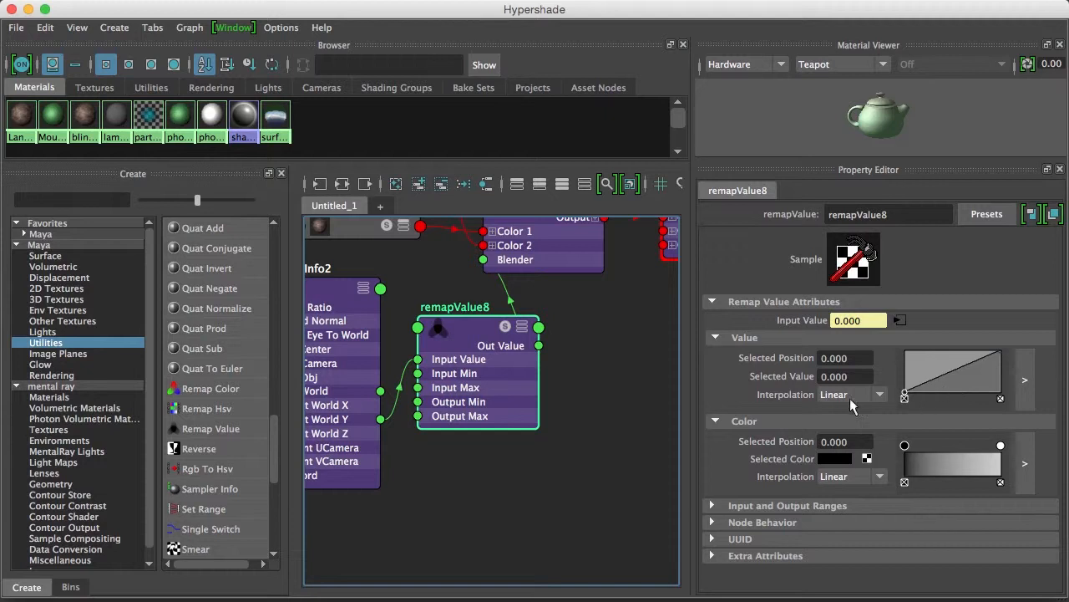
pyautogui.moveTo(543, 196)
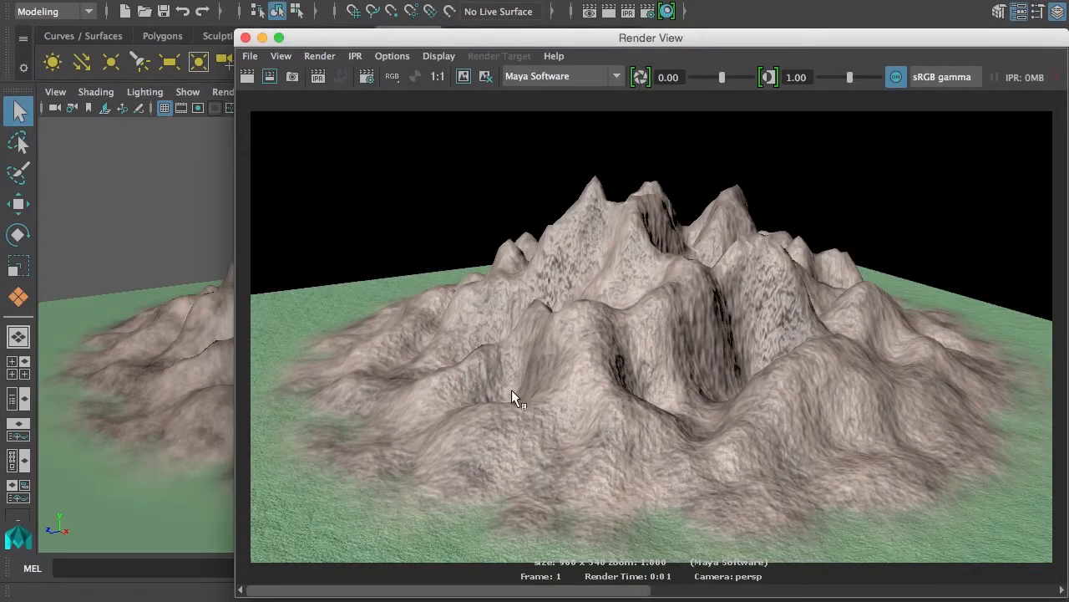
pyautogui.moveTo(405, 522)
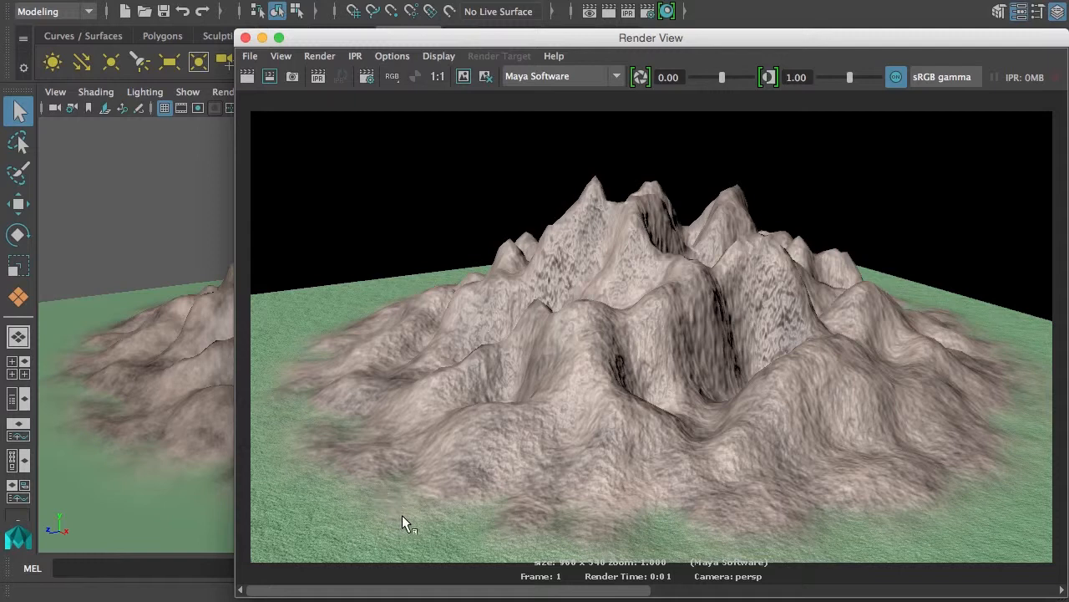
pyautogui.moveTo(488, 505)
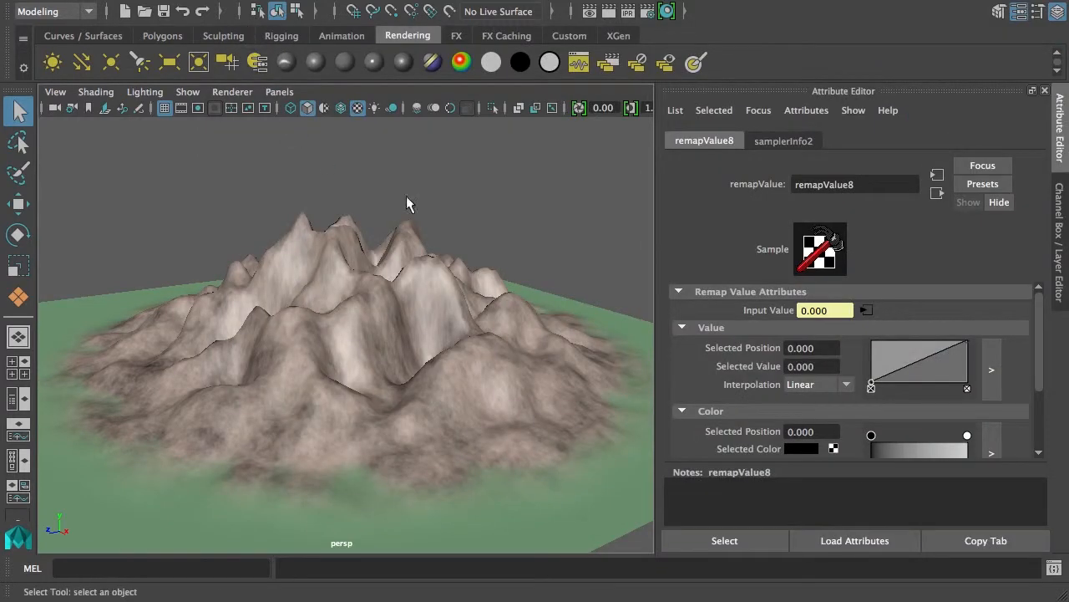
# Step: Set remapValue8's Input Max to 2 and its value interpolation to Spline
pyautogui.scroll(-3)
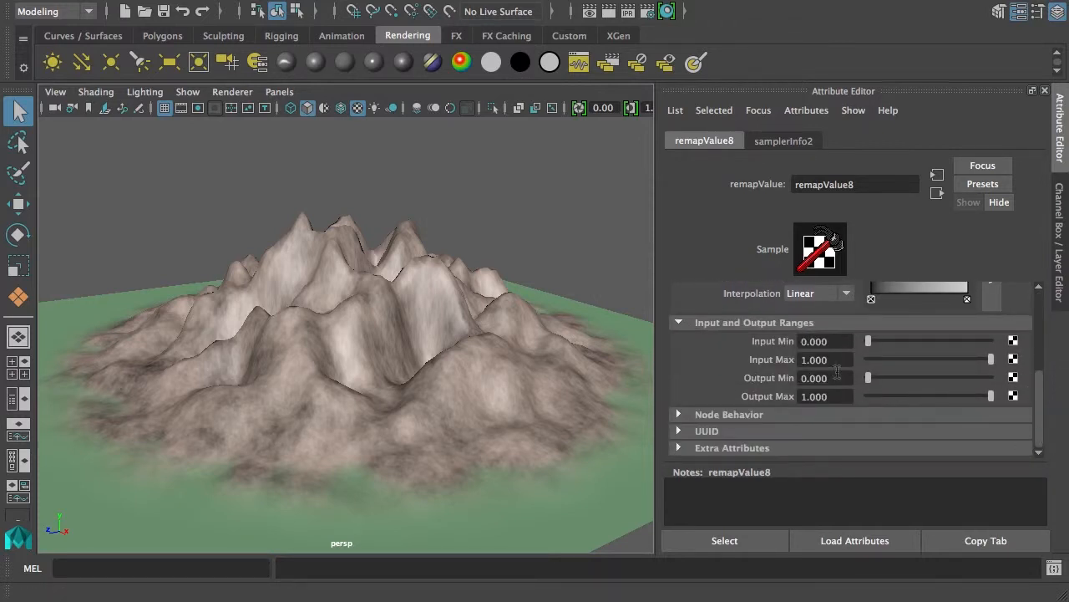
pyautogui.write('2')
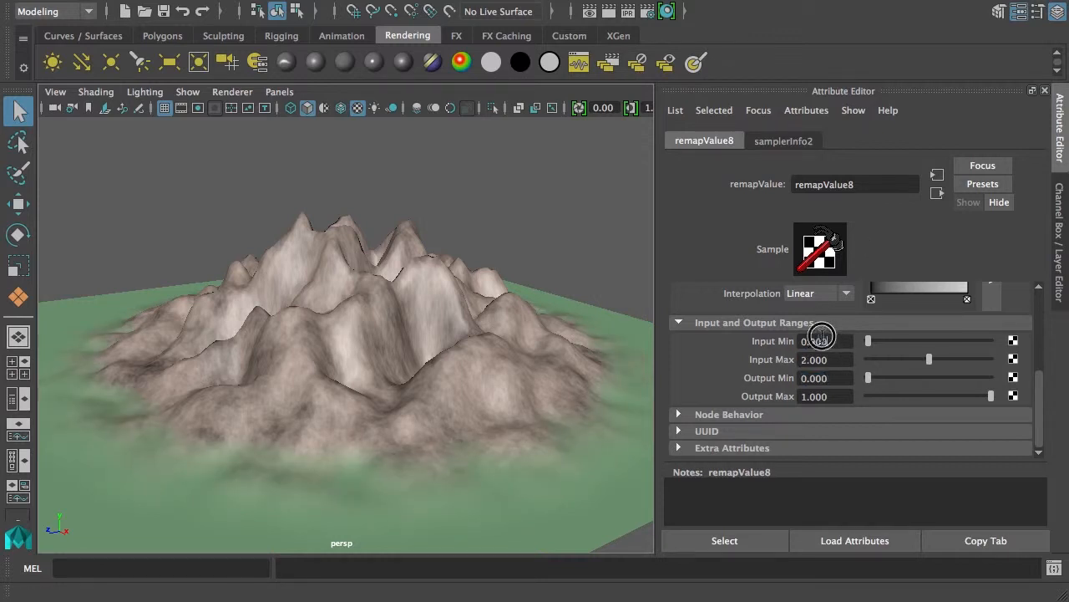
pyautogui.click(823, 340)
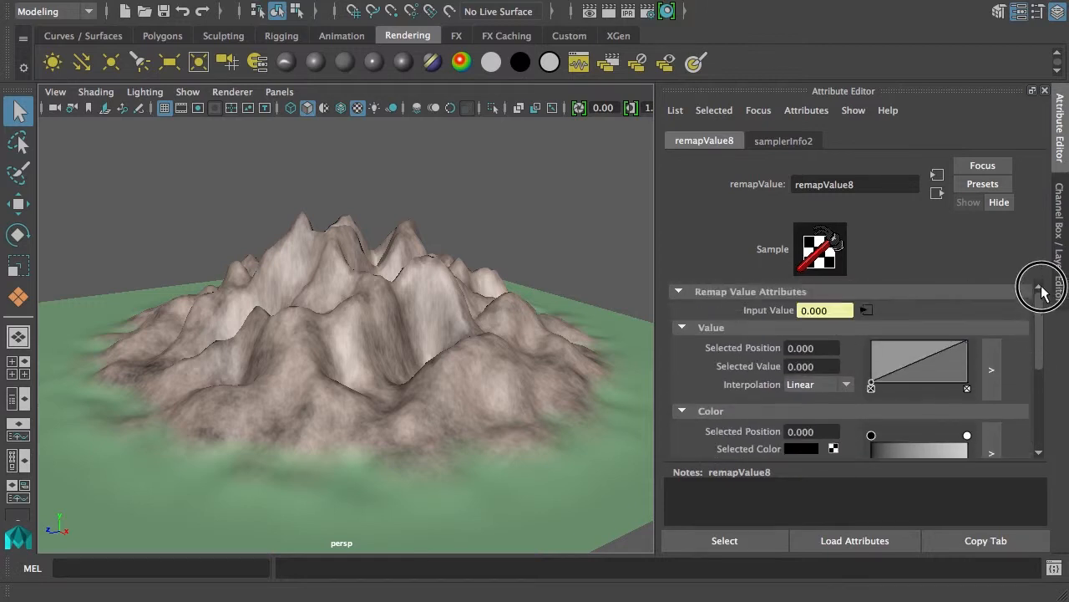
pyautogui.click(819, 385)
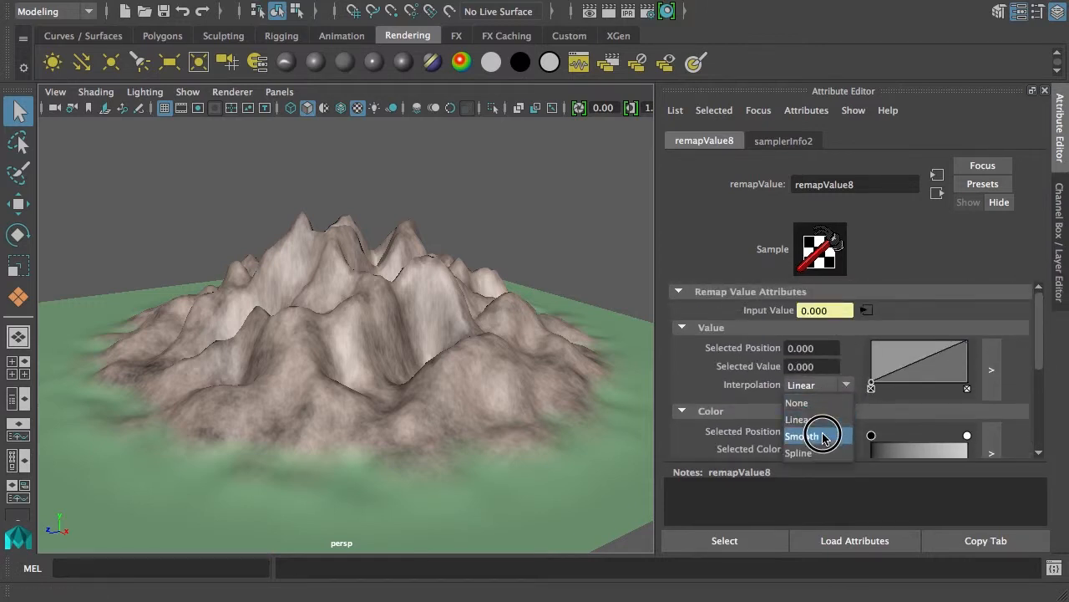
pyautogui.click(802, 436)
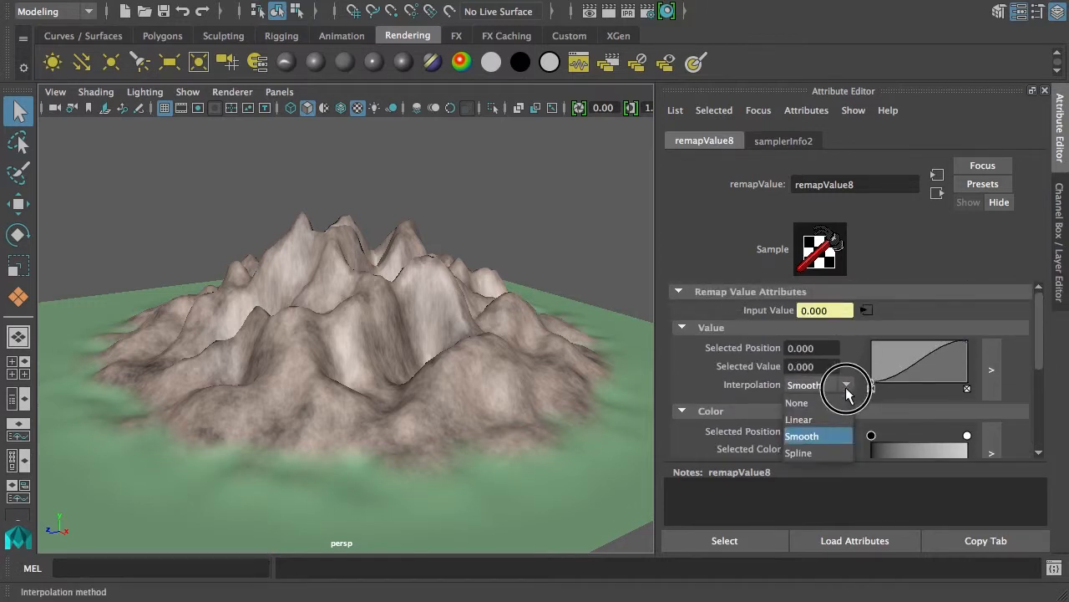
pyautogui.click(798, 452)
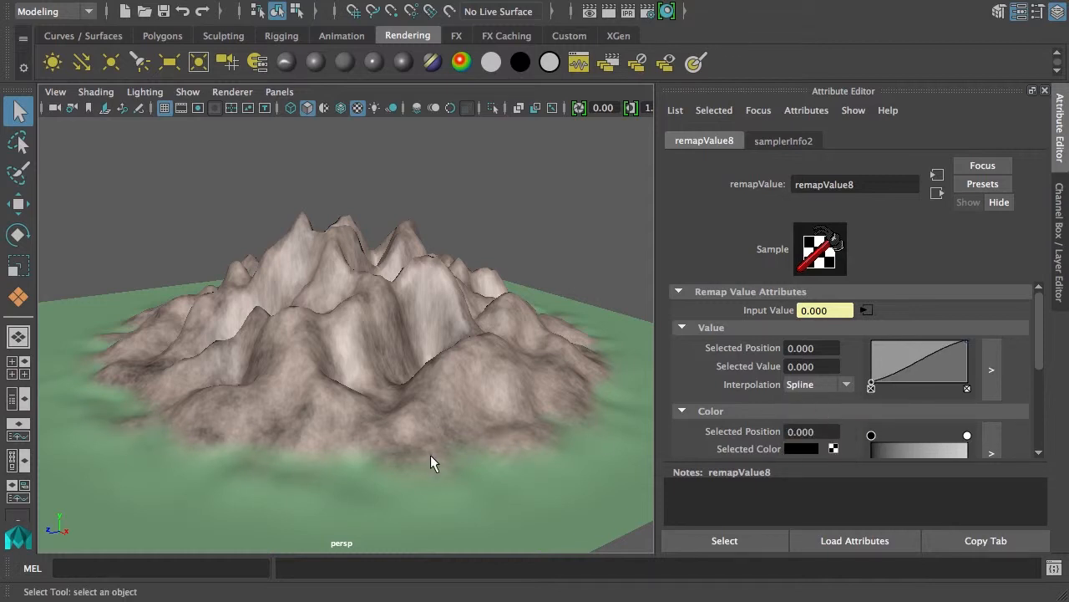
pyautogui.moveTo(433, 462); pyautogui.dragTo(385, 462)
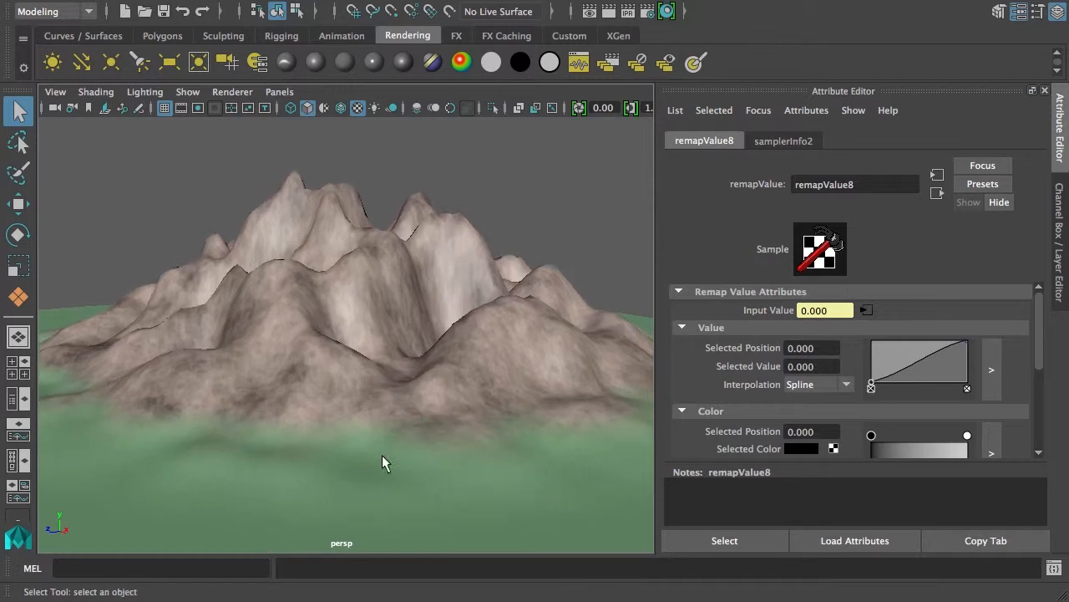
pyautogui.moveTo(447, 405)
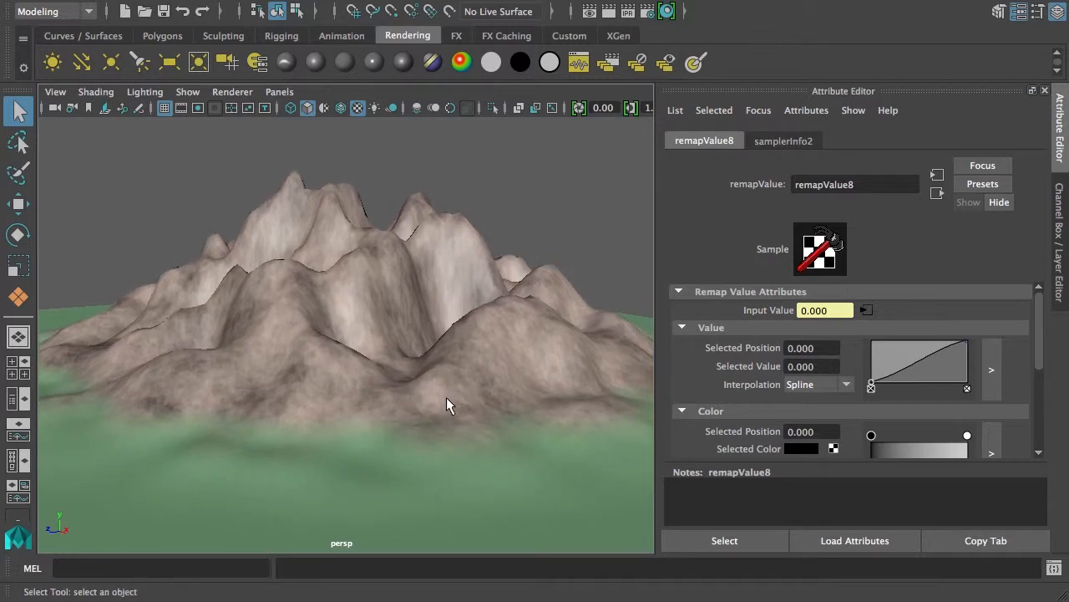
pyautogui.moveTo(433, 399)
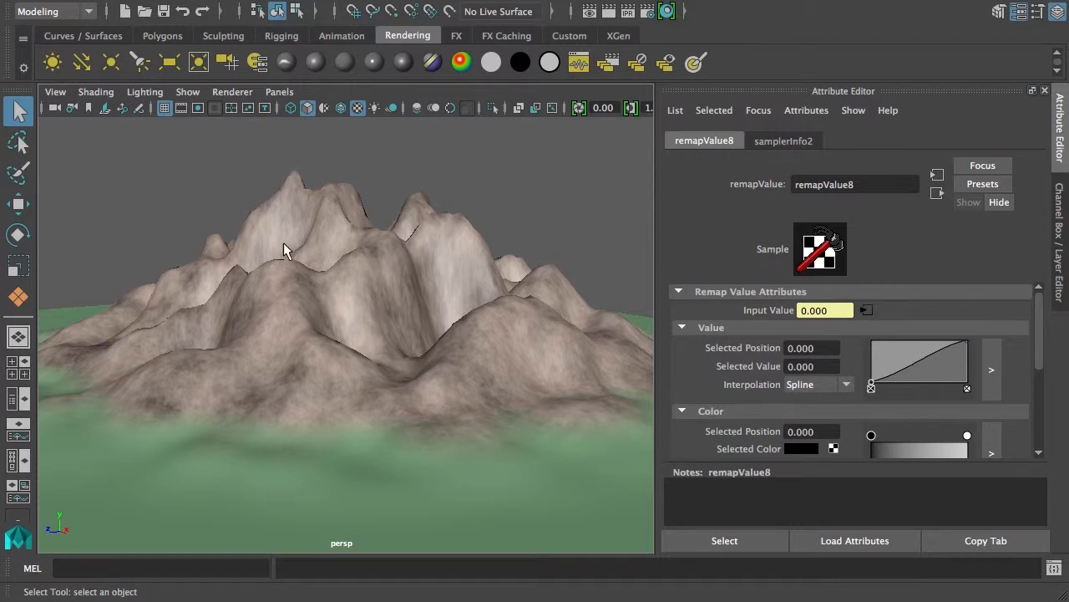
pyautogui.moveTo(380, 287)
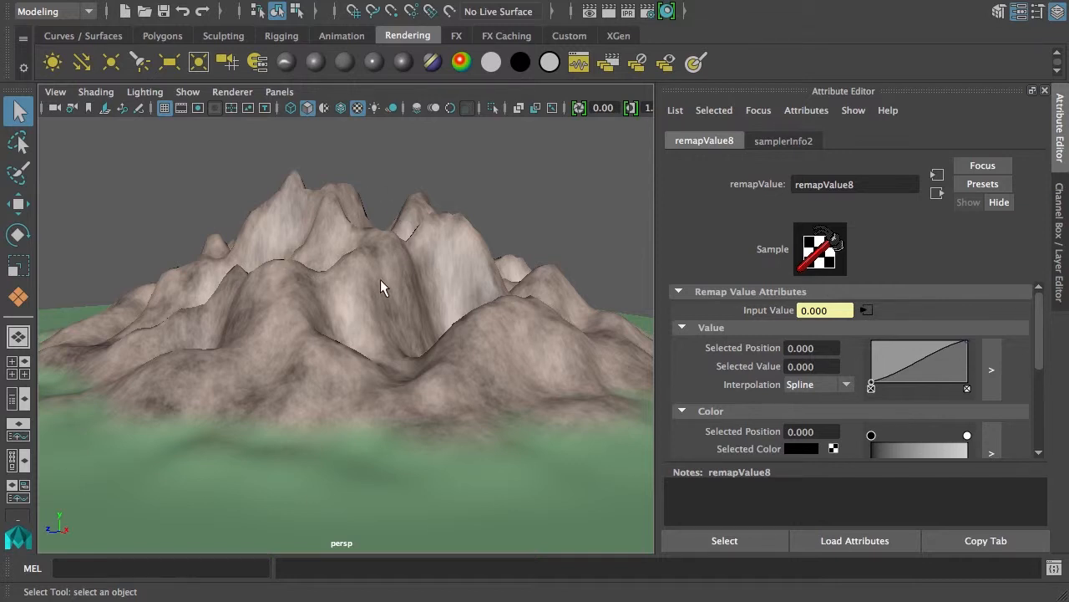
pyautogui.moveTo(280, 326)
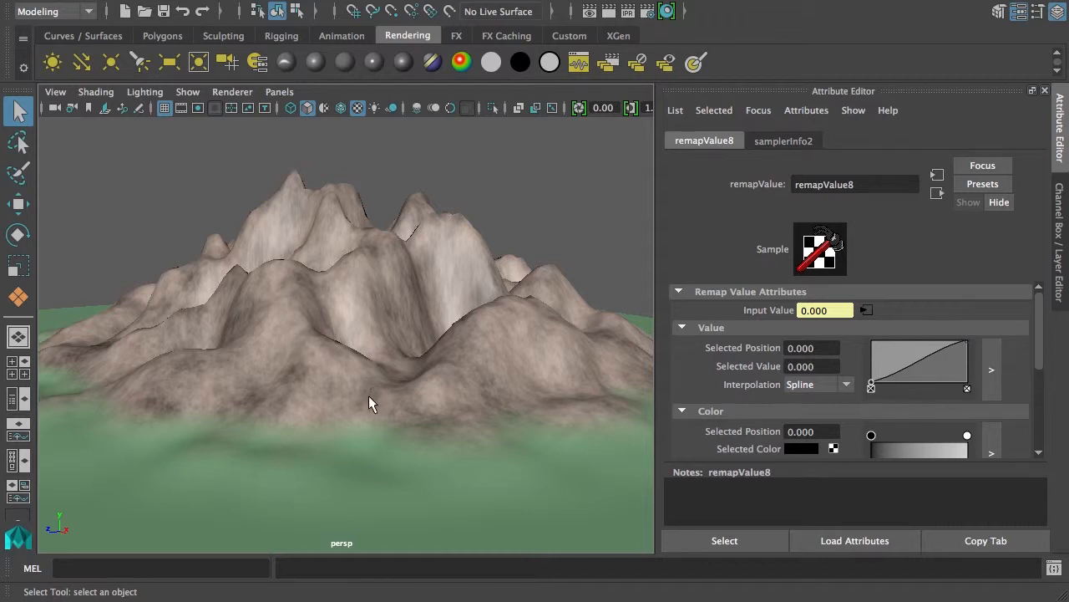
pyautogui.moveTo(282, 326)
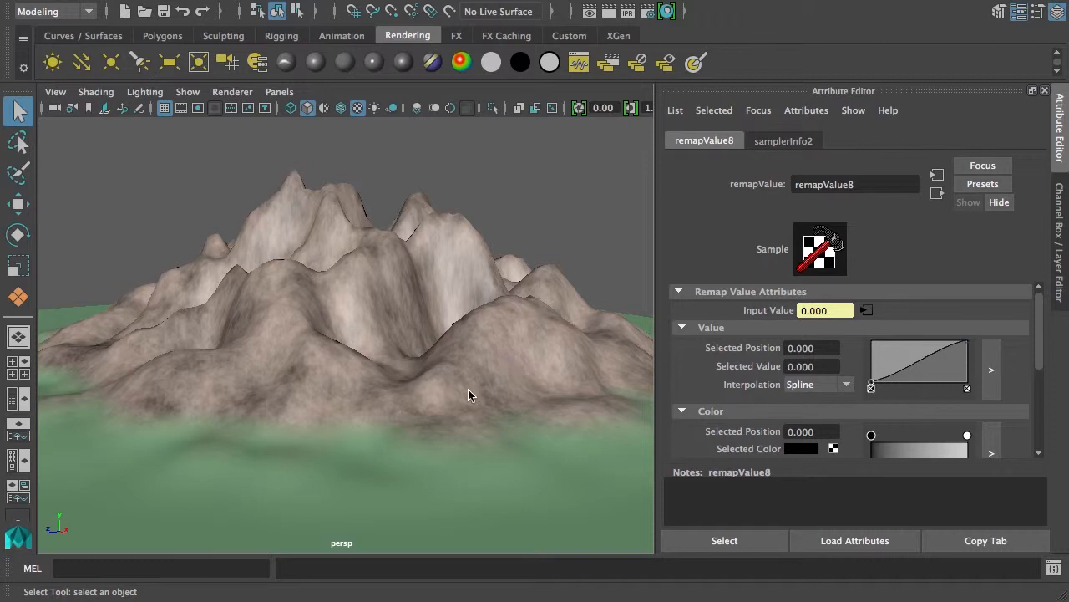
pyautogui.moveTo(286, 337)
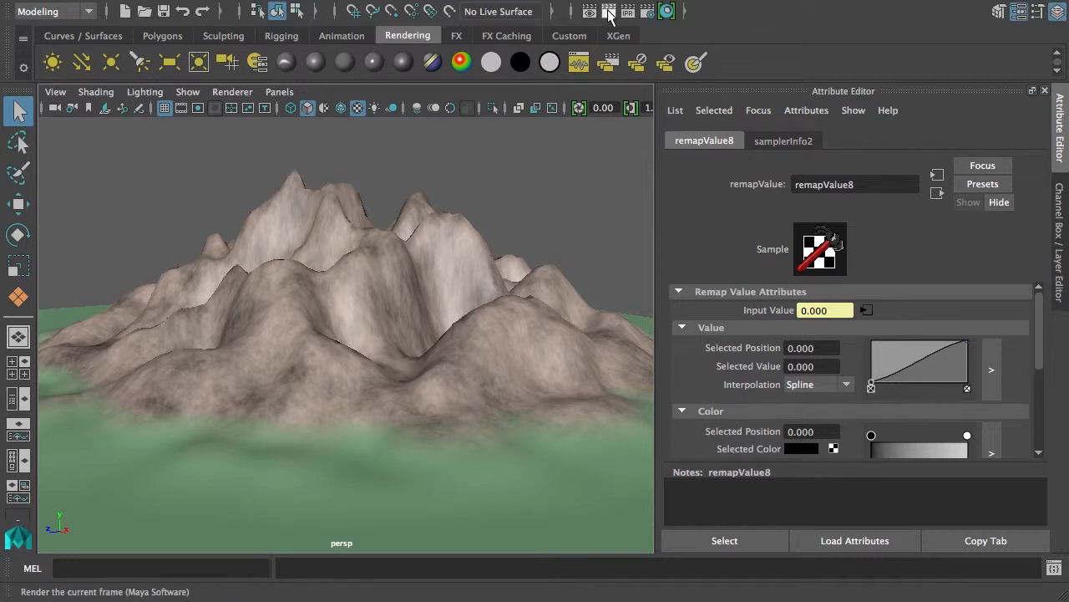
# Step: Render the close-up camera view with Maya Software
pyautogui.click(608, 11)
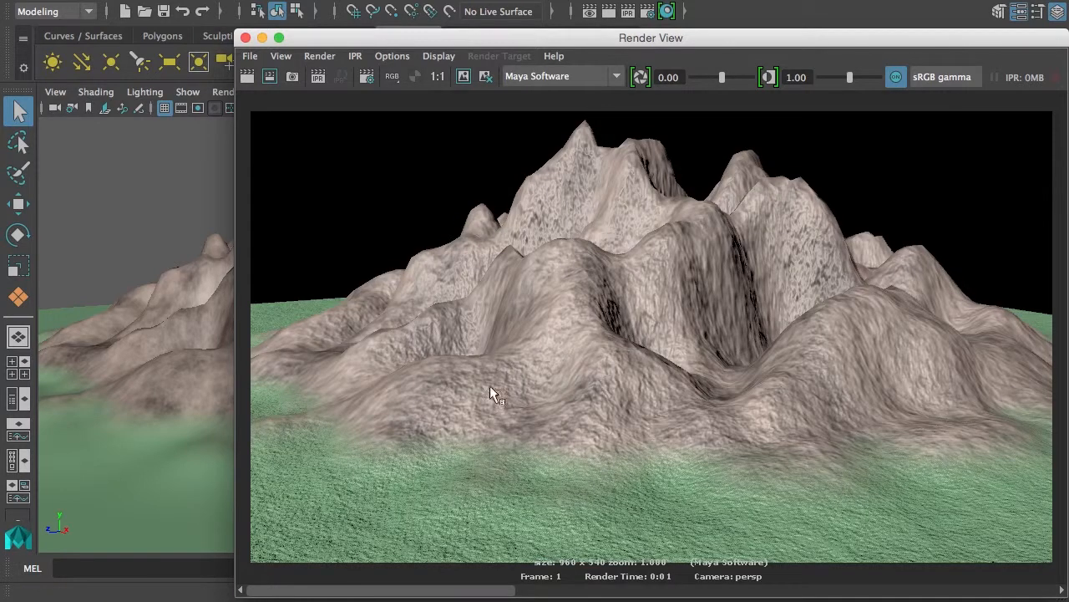
pyautogui.moveTo(917, 422)
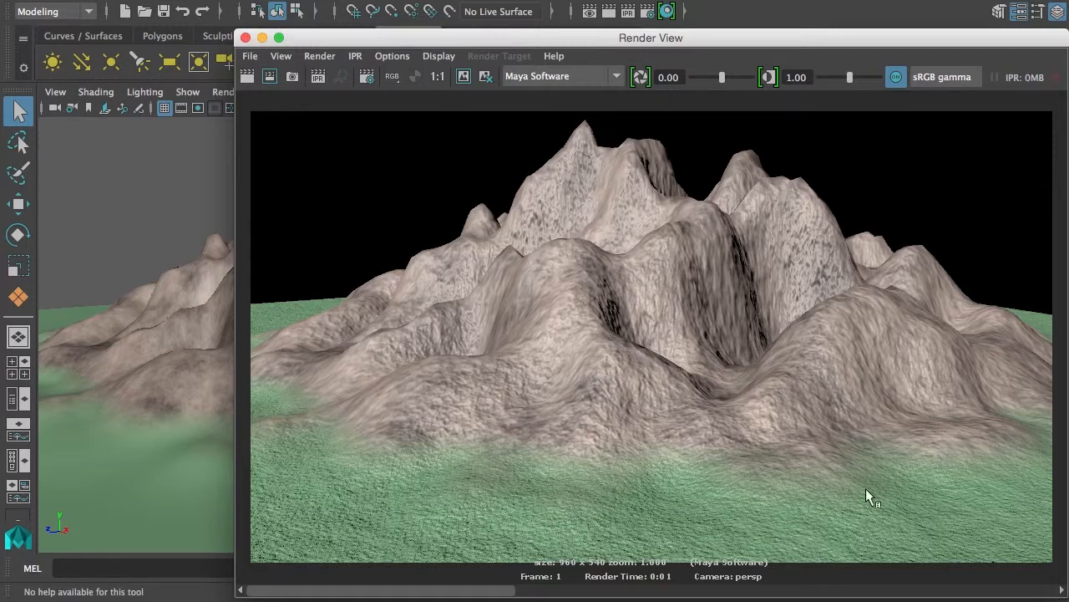
pyautogui.moveTo(451, 524)
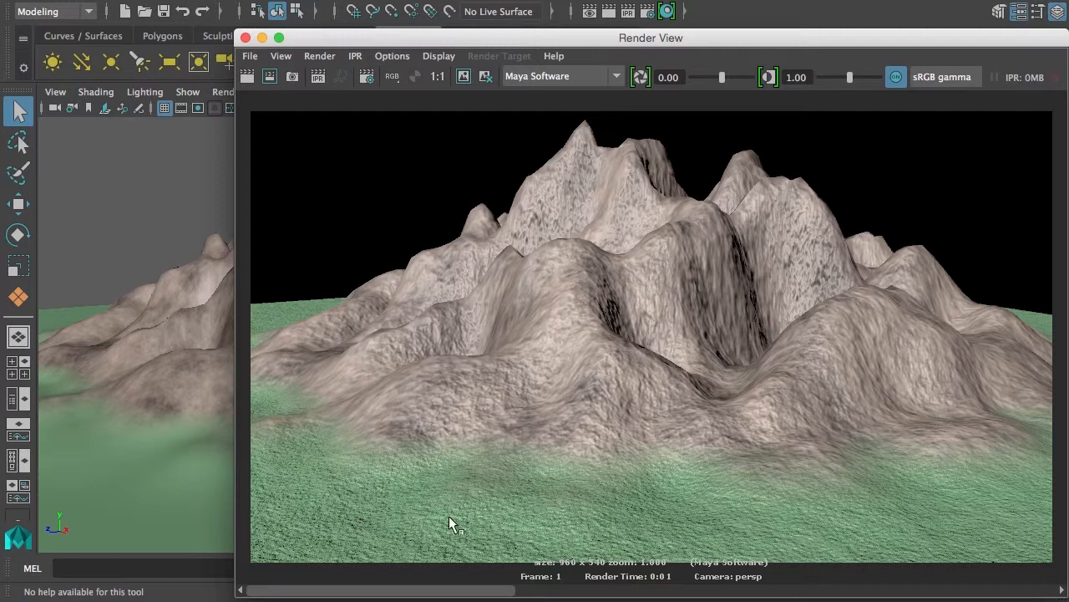
pyautogui.moveTo(266, 394)
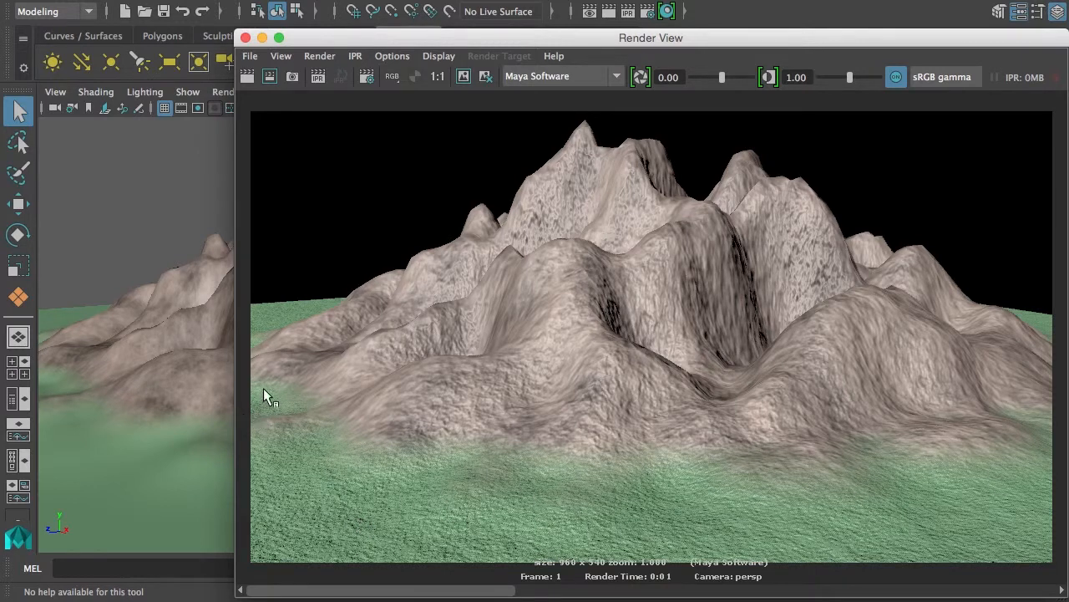
pyautogui.moveTo(294, 505)
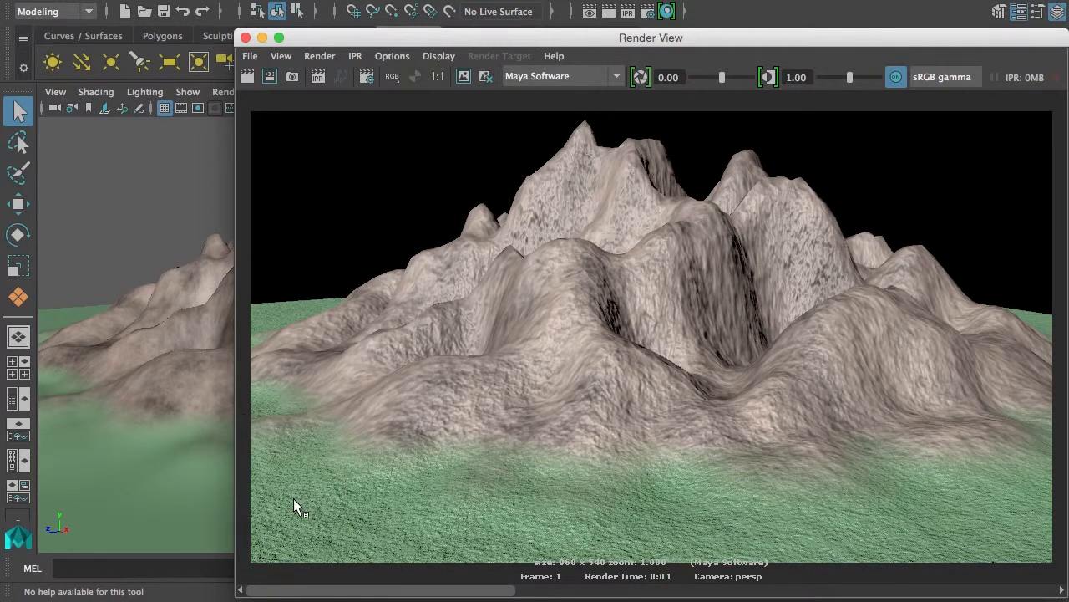
pyautogui.moveTo(617, 86)
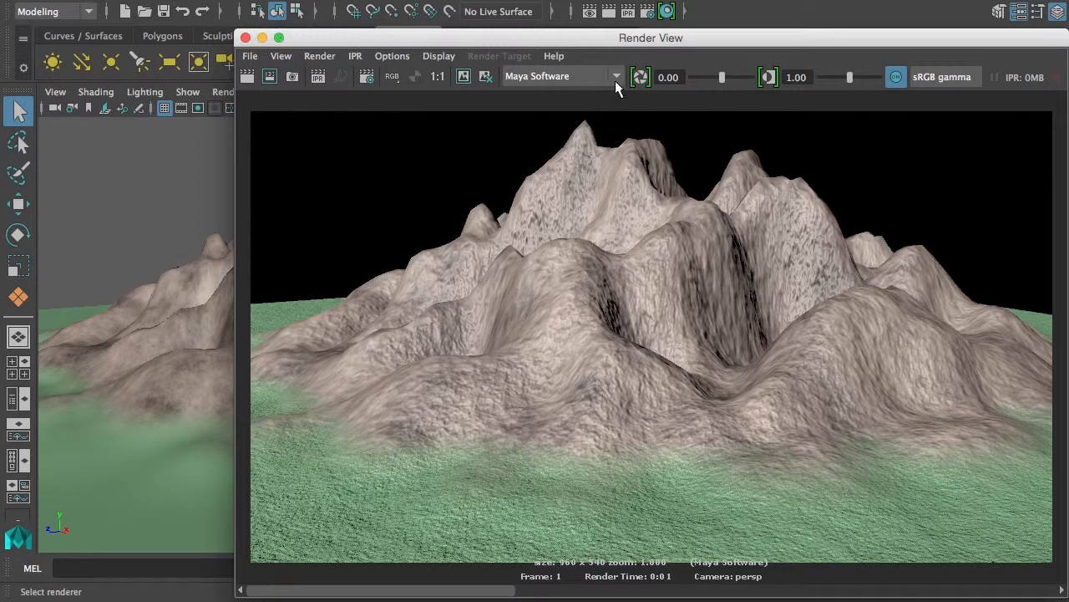
# Step: Switch the renderer to mental ray and light the terrain with a directional light
pyautogui.click(560, 77)
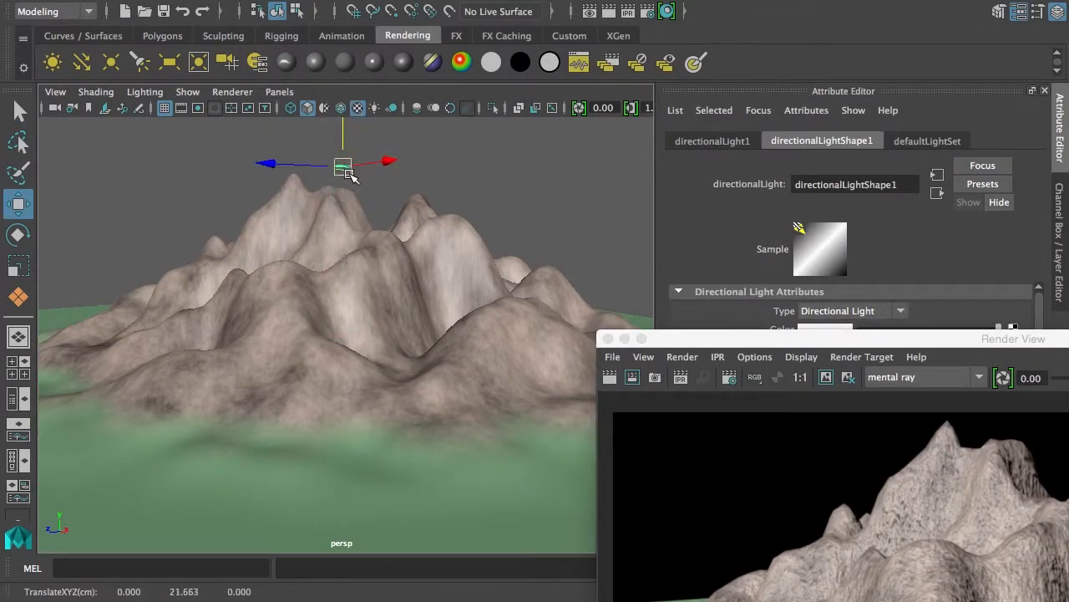
pyautogui.click(18, 235)
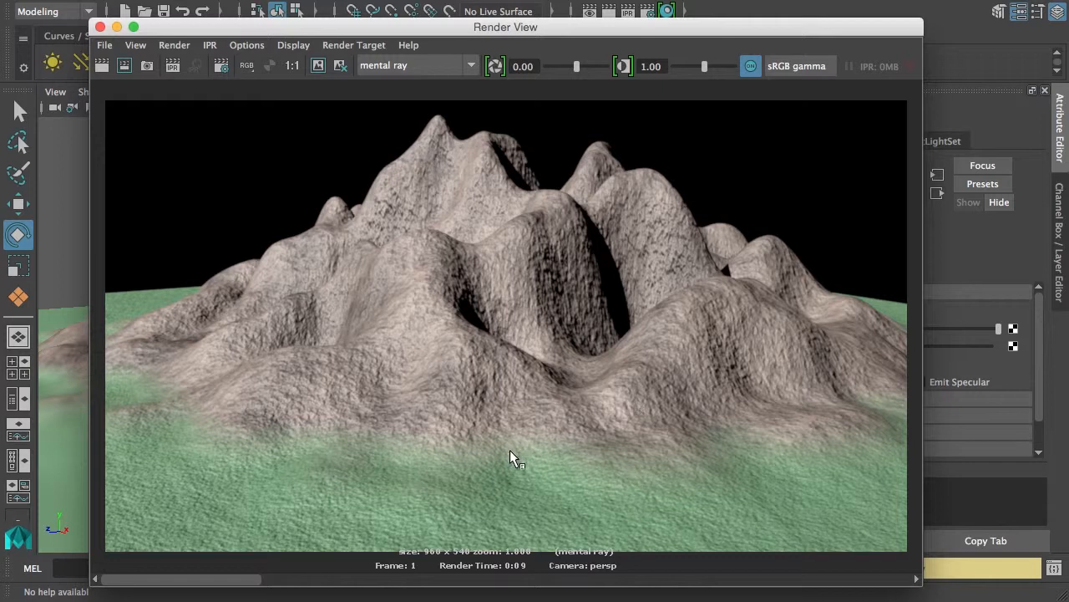
pyautogui.moveTo(518, 500)
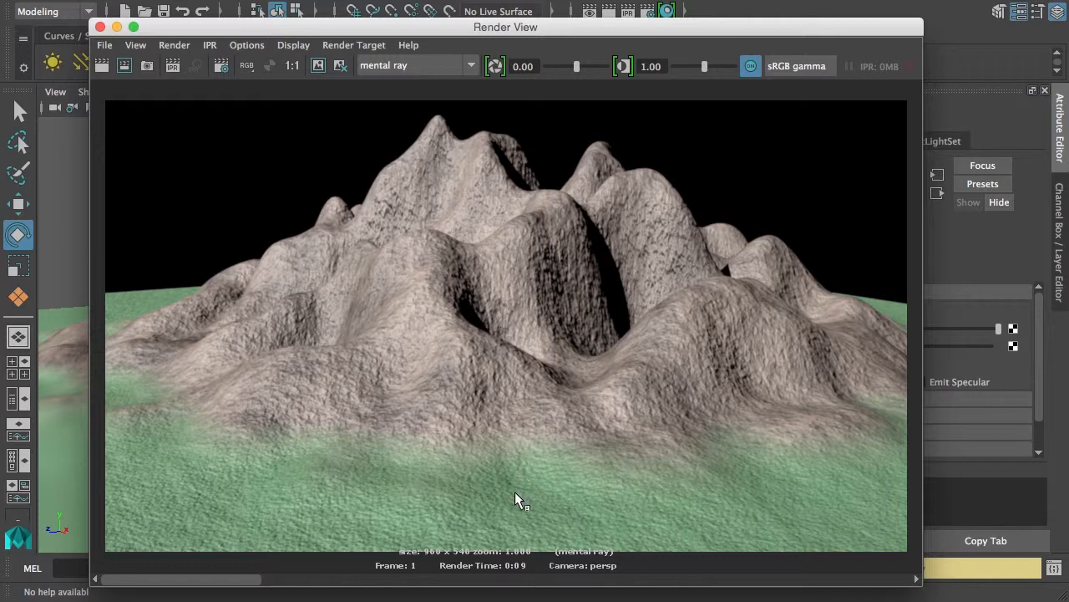